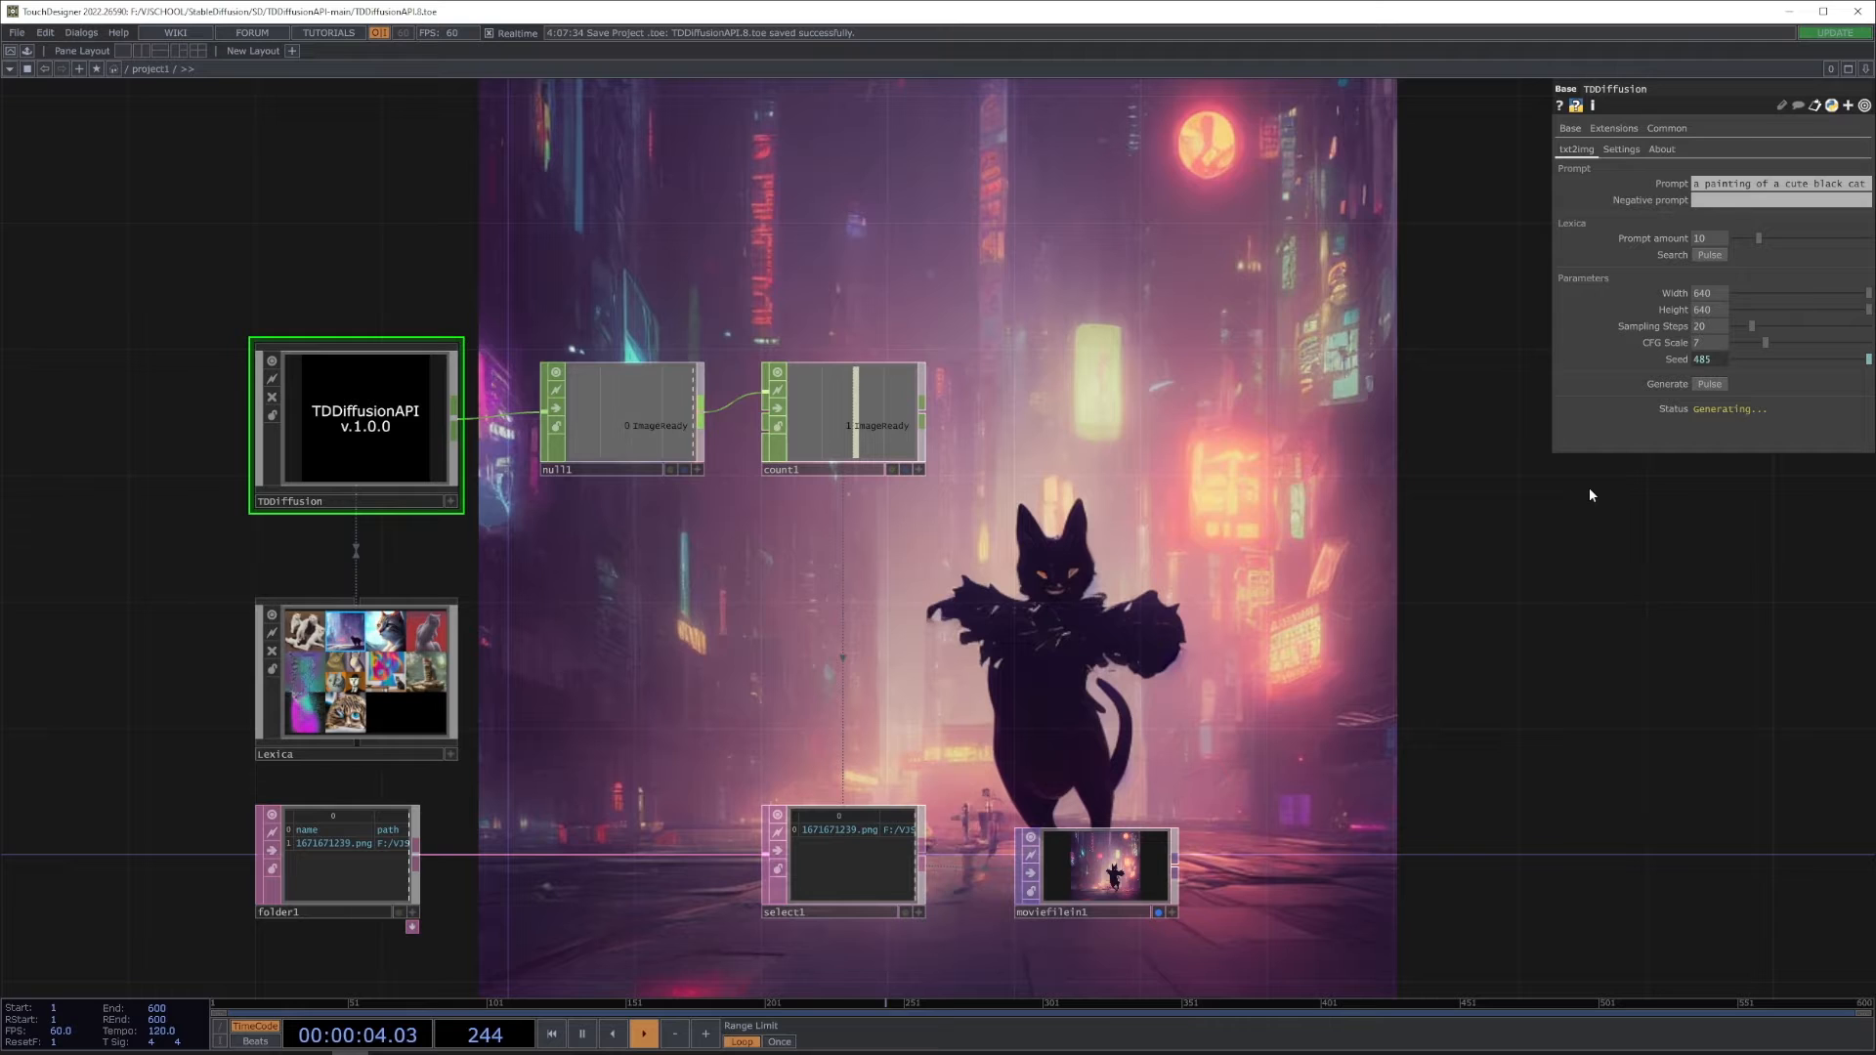
Step: Pulse Generate five times to render new black-cat city images with fresh seeds
{"action": "left_click", "coordinate": [1710, 384]}
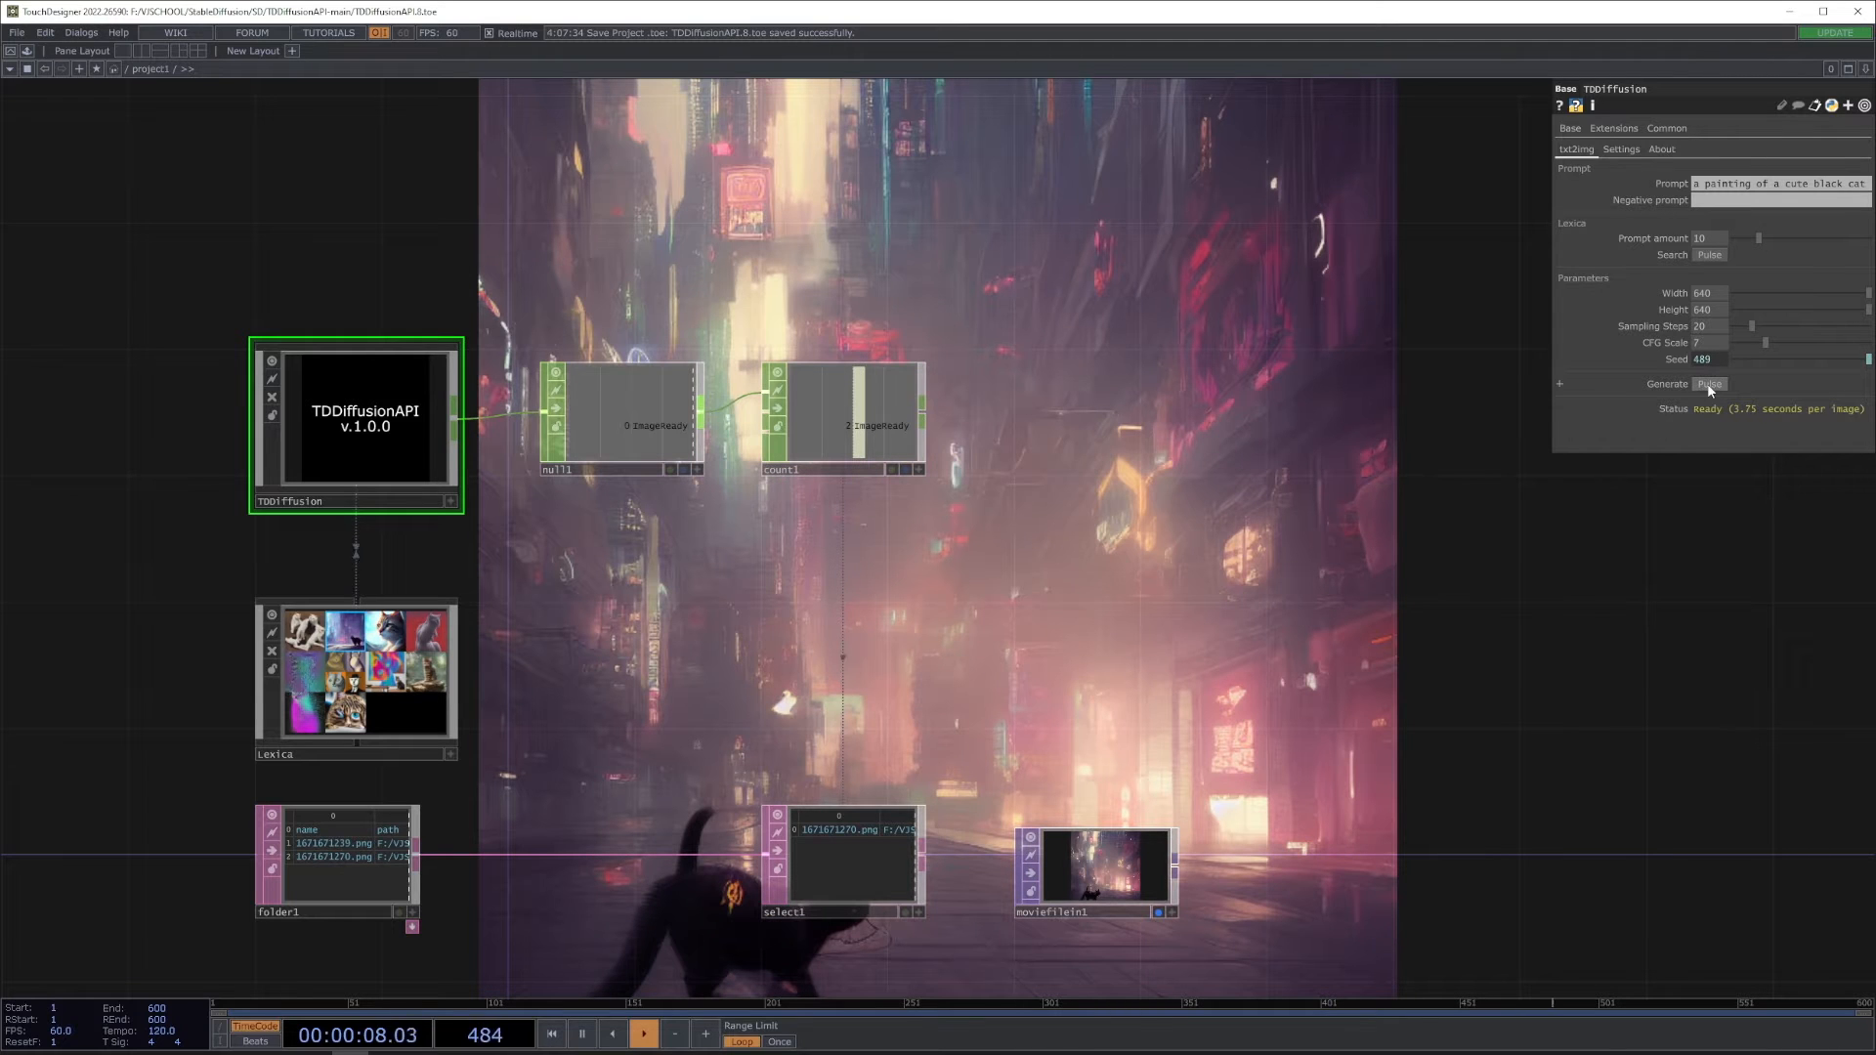
{"action": "left_click", "coordinate": [1709, 384]}
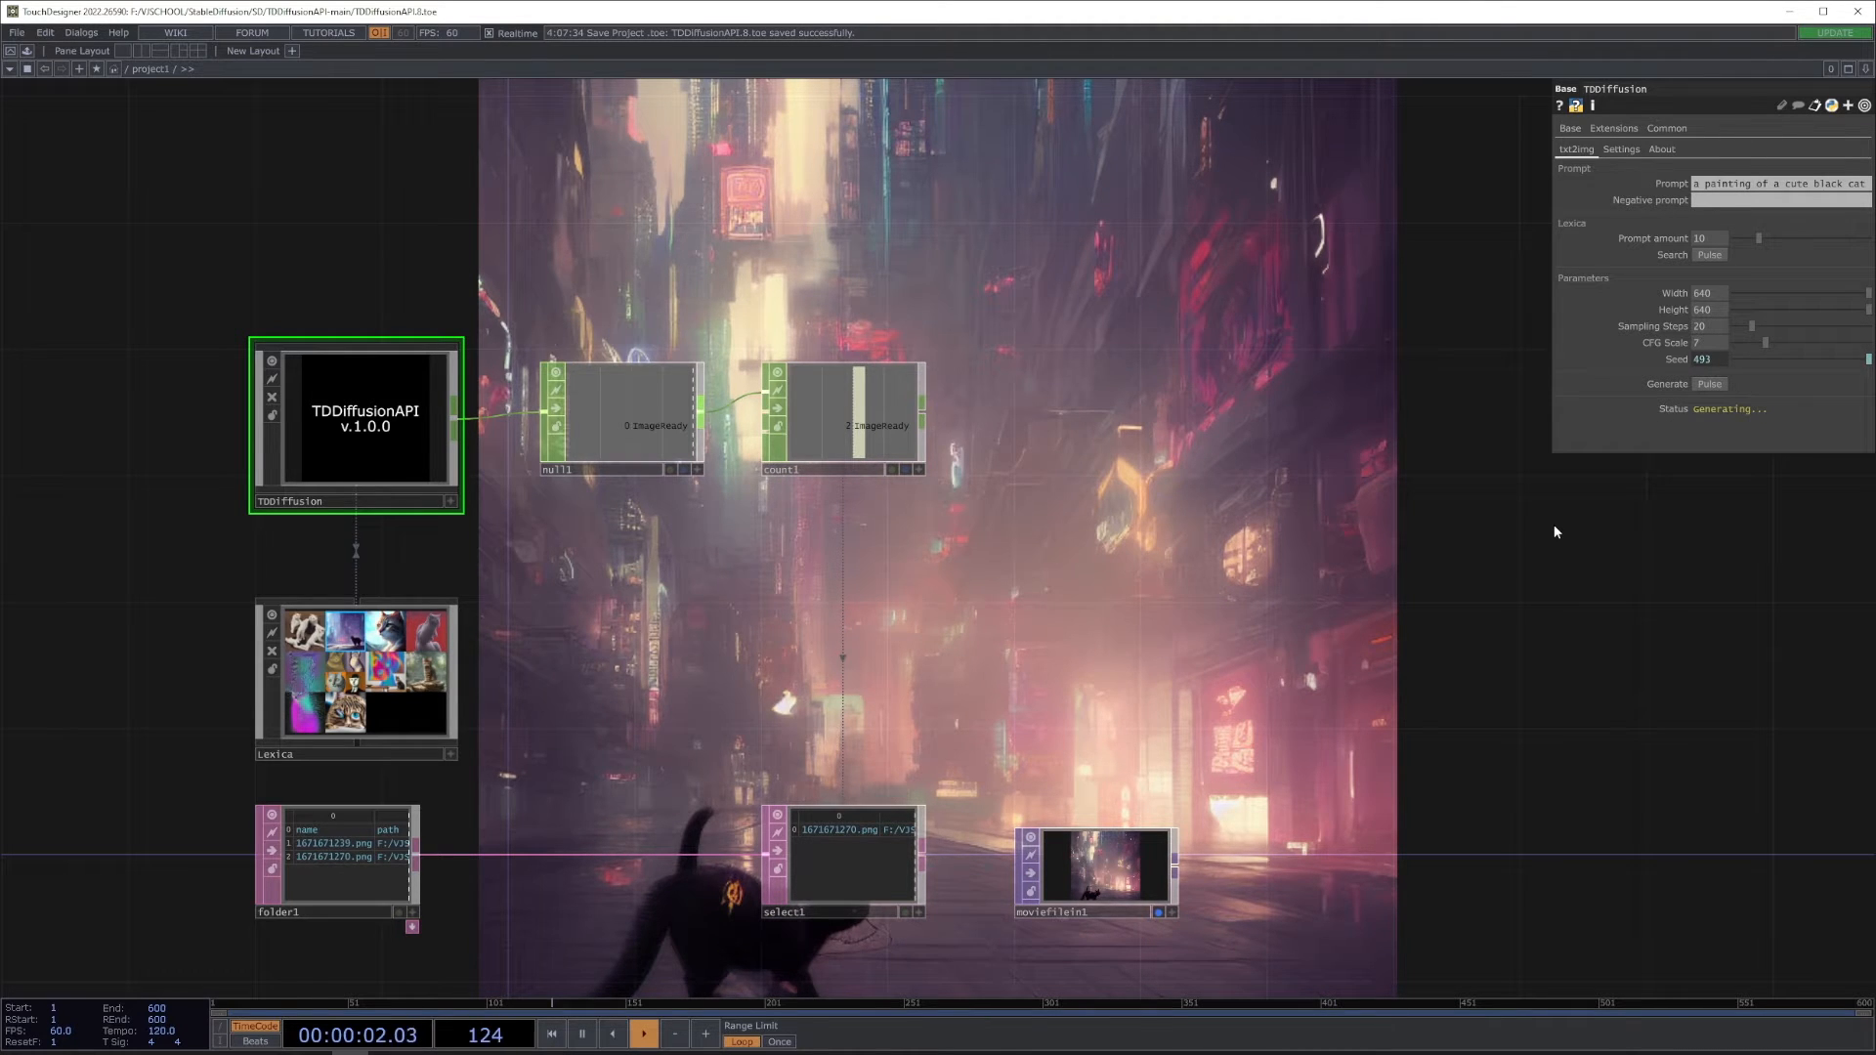
{"action": "left_click", "coordinate": [1709, 383]}
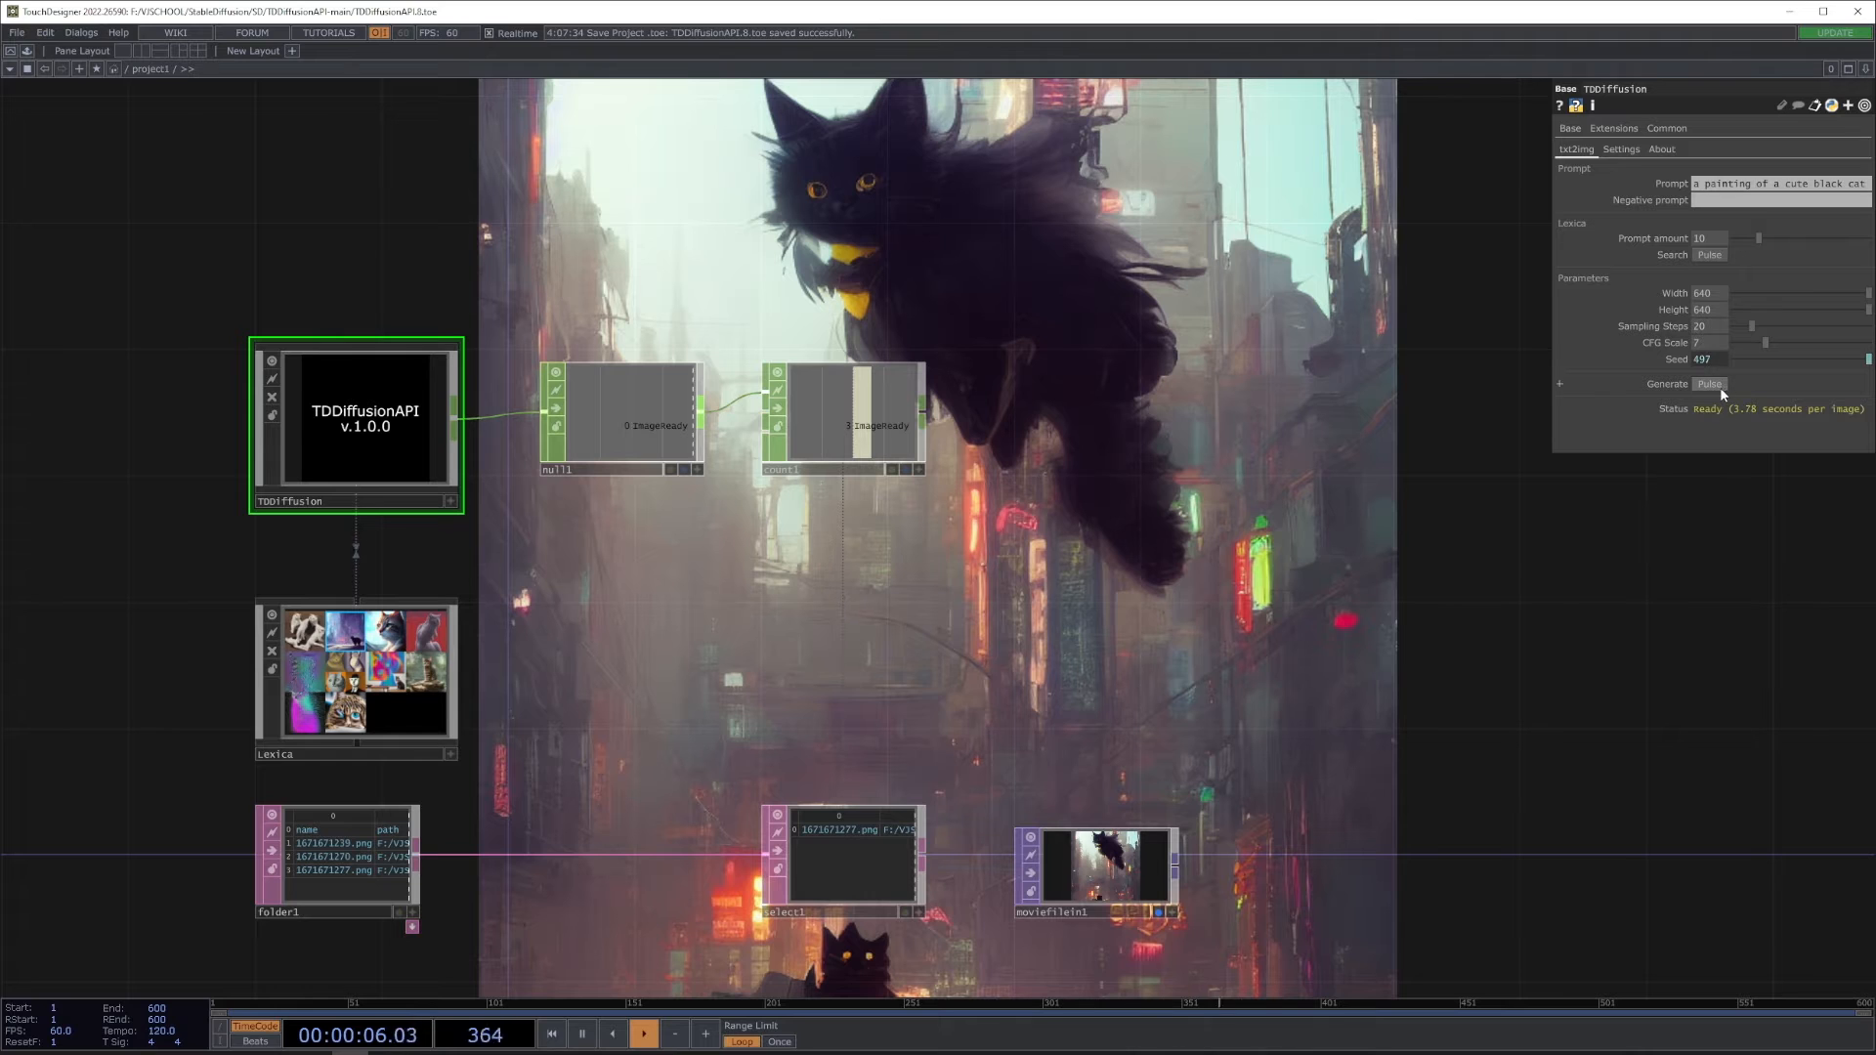
{"action": "left_click", "coordinate": [1709, 384]}
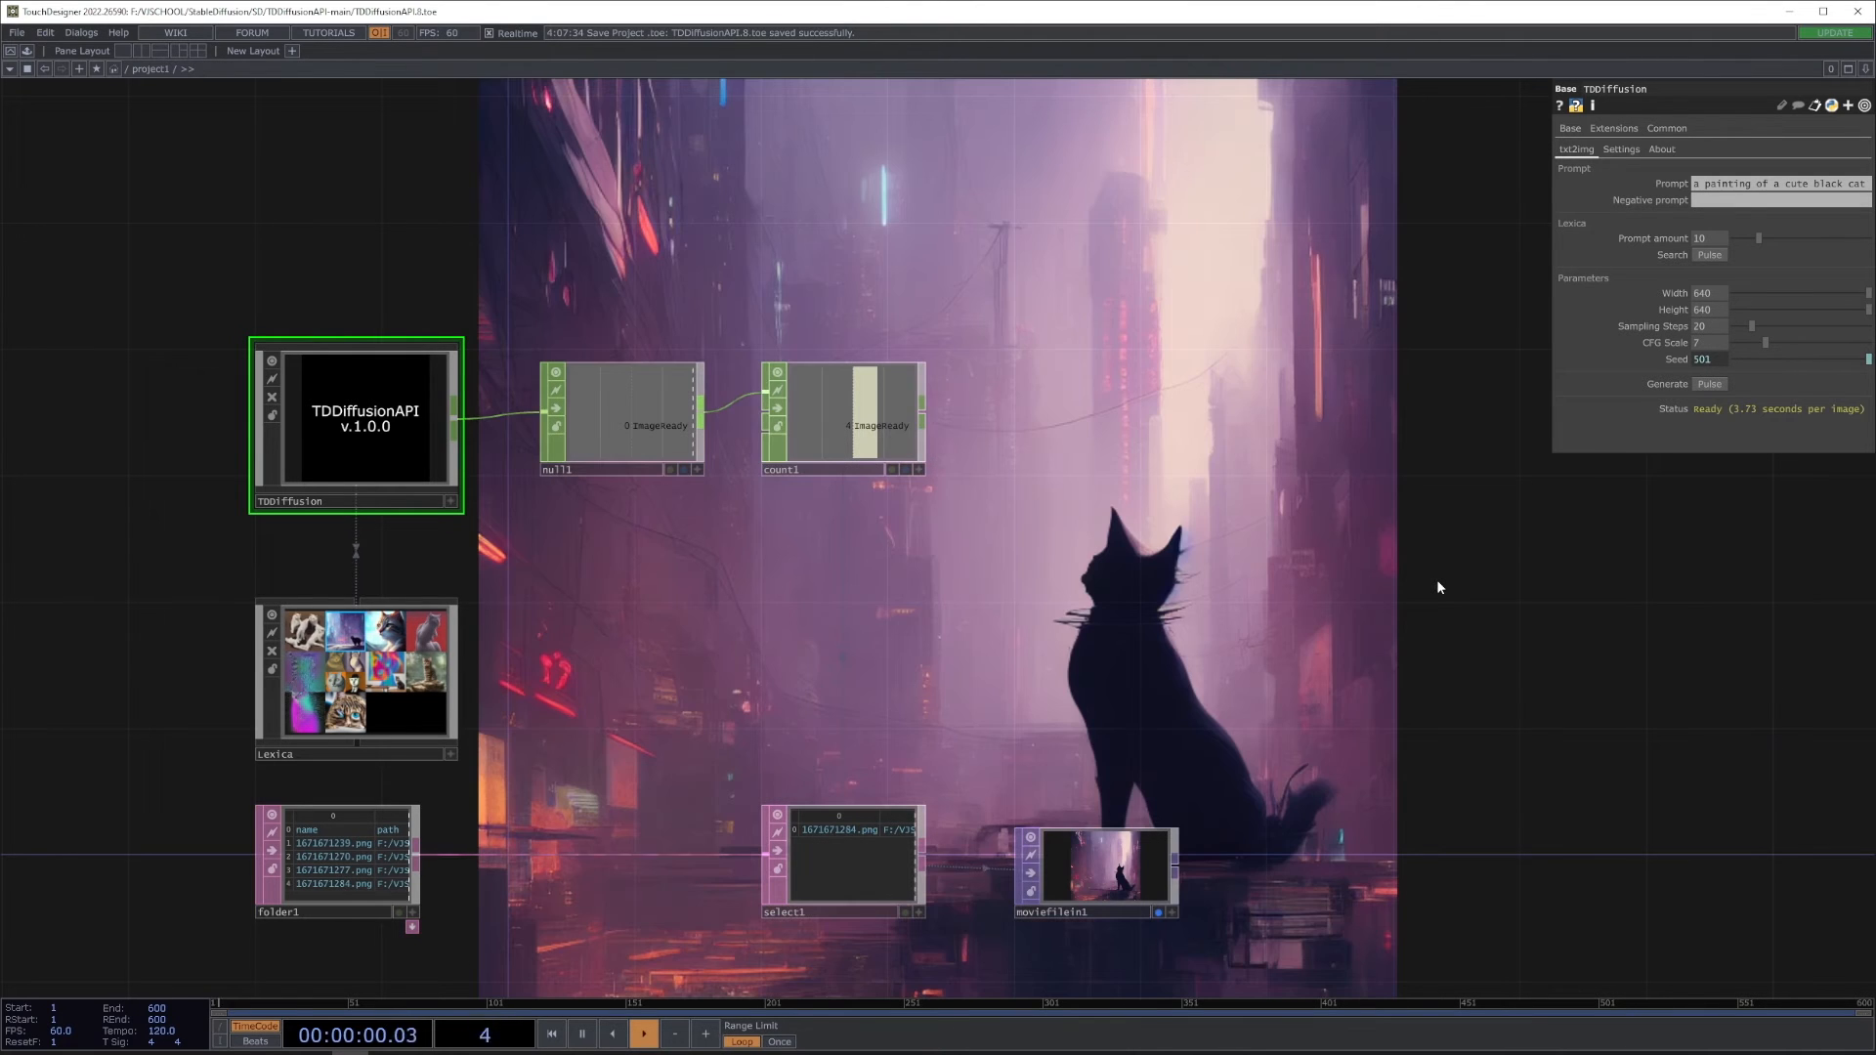
{"action": "left_click", "coordinate": [1710, 383]}
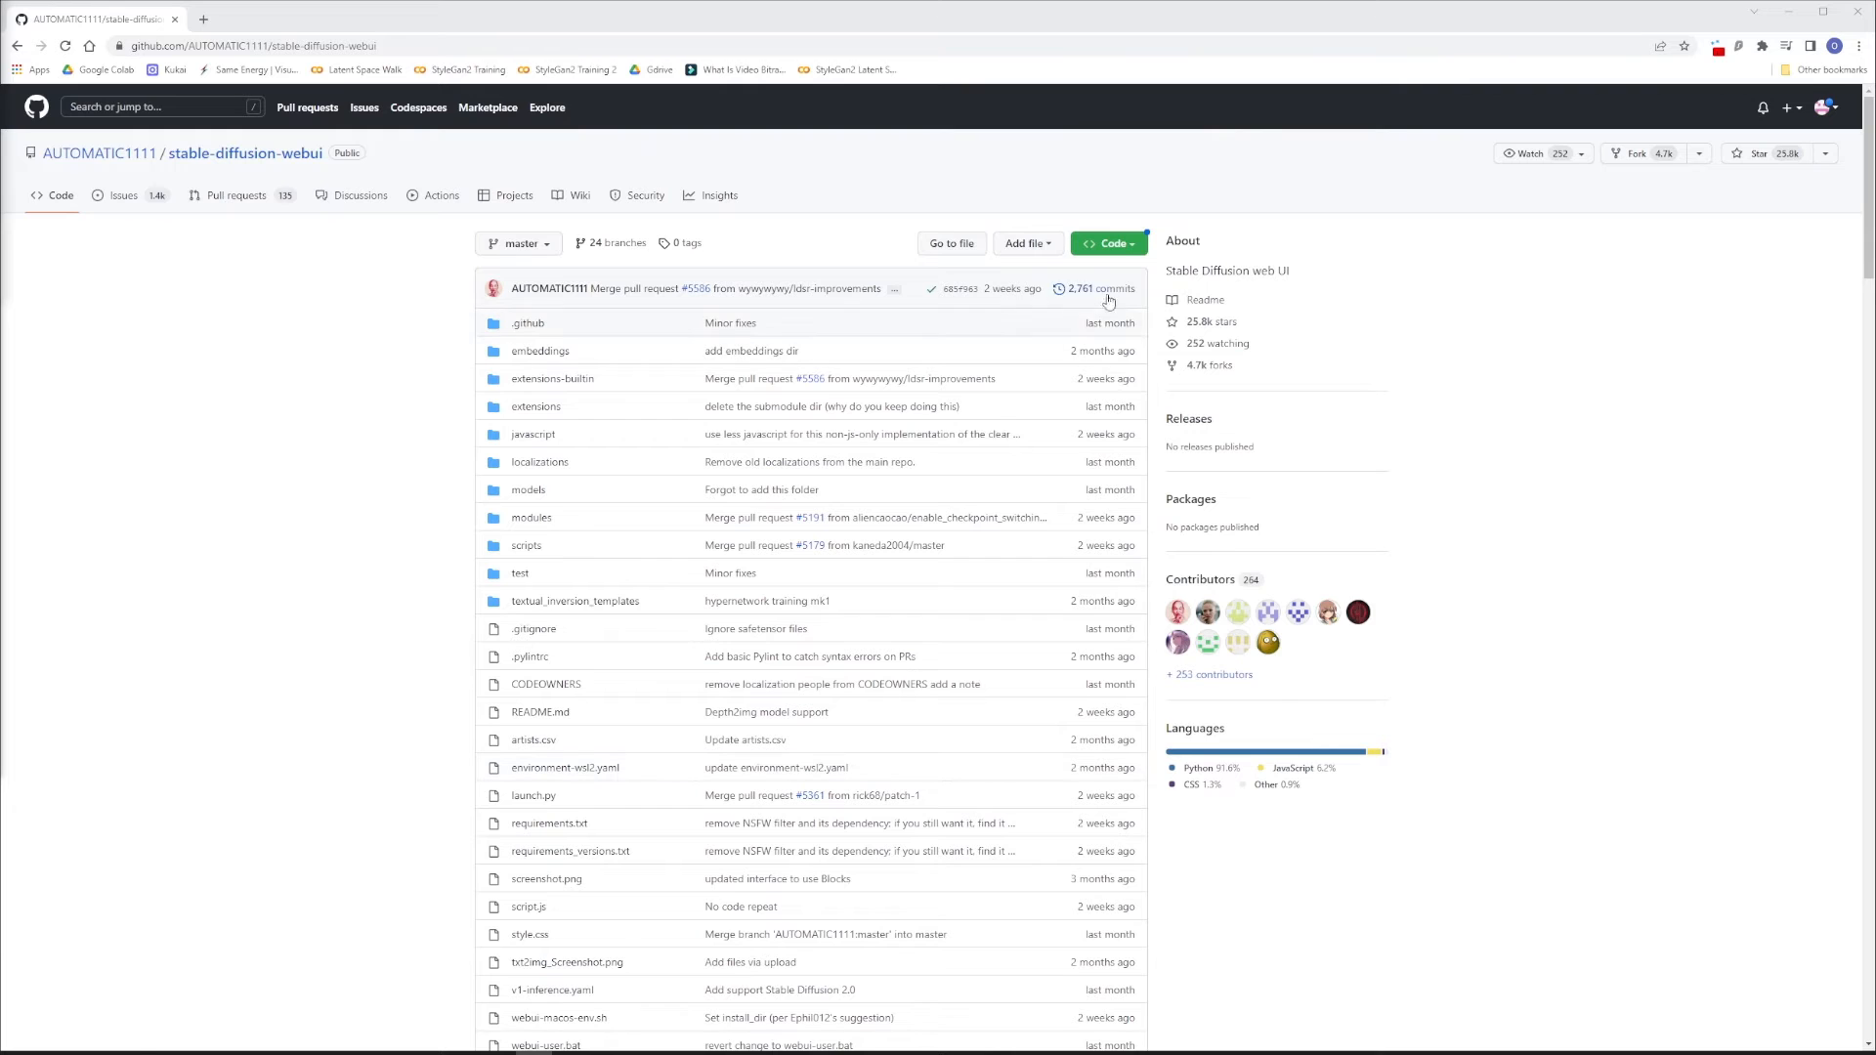
Step: Download the stable-diffusion-webui and TDDiffusionAPI repositories as ZIP archives from GitHub
{"action": "left_click", "coordinate": [1105, 243]}
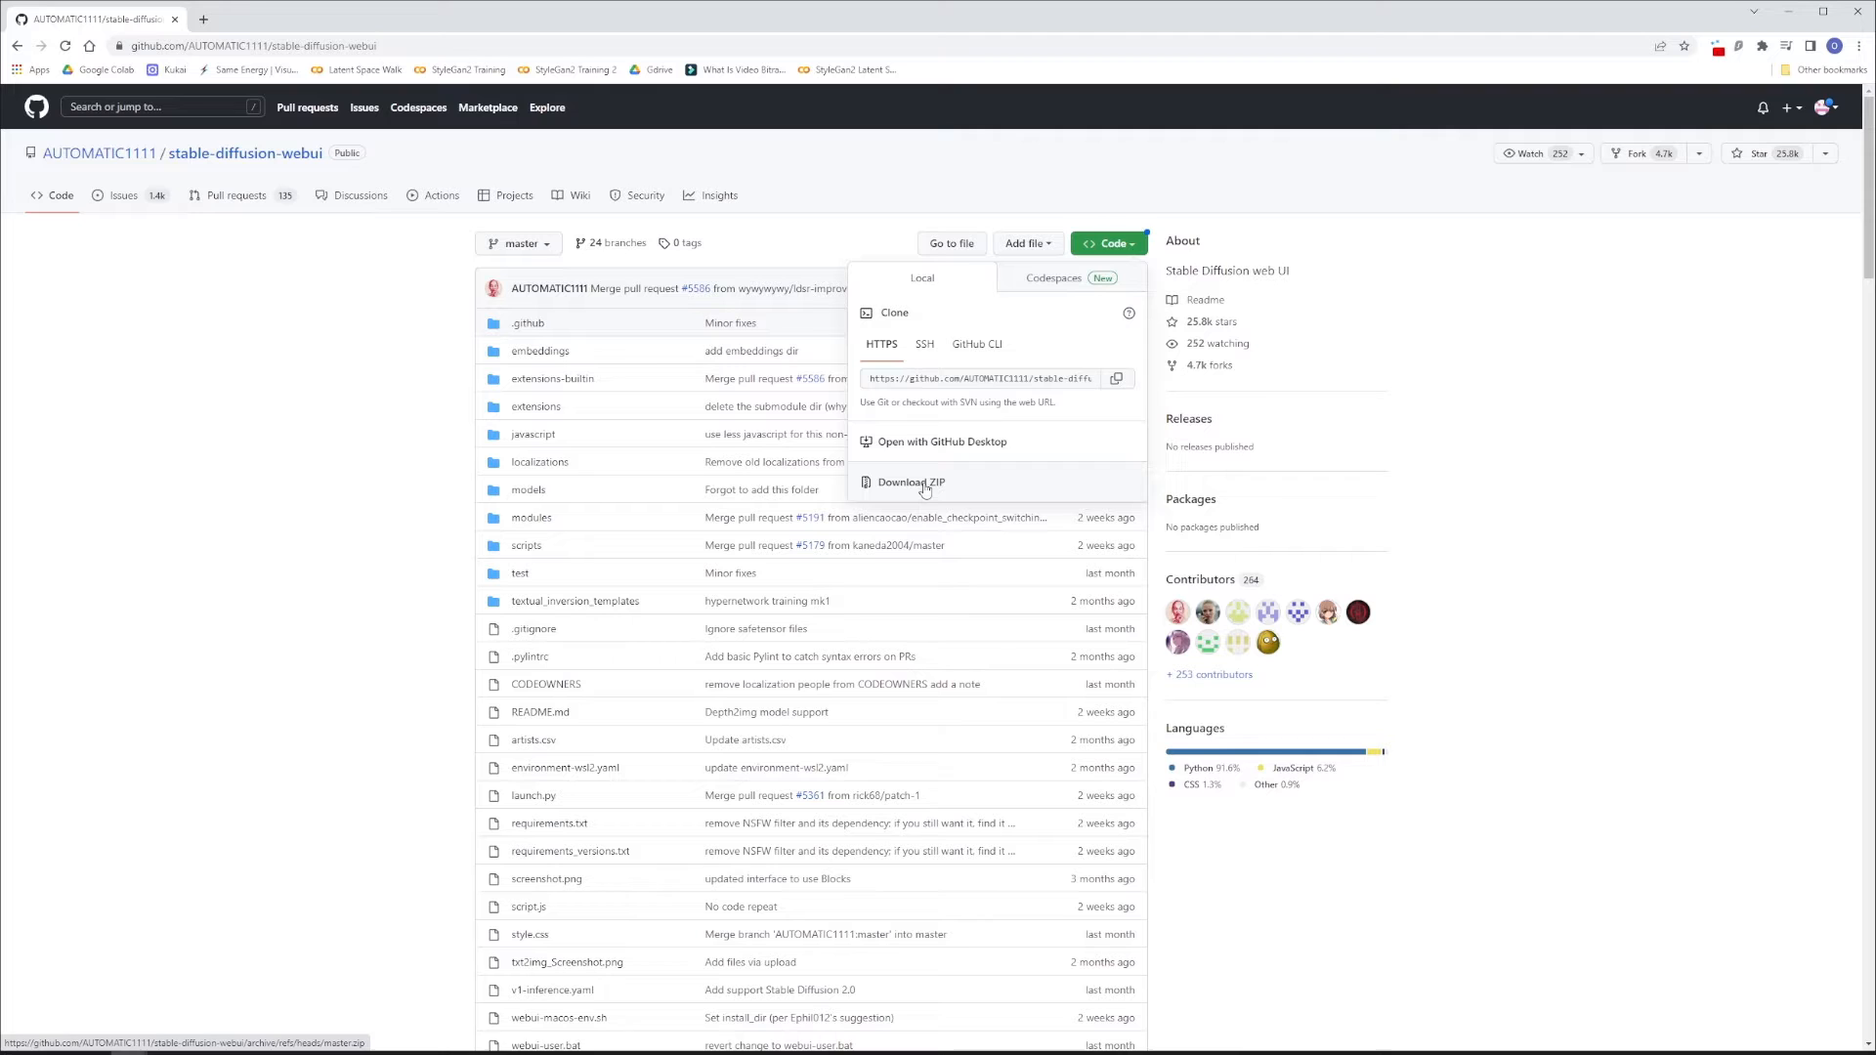
{"action": "mouse_move", "coordinate": [900, 504]}
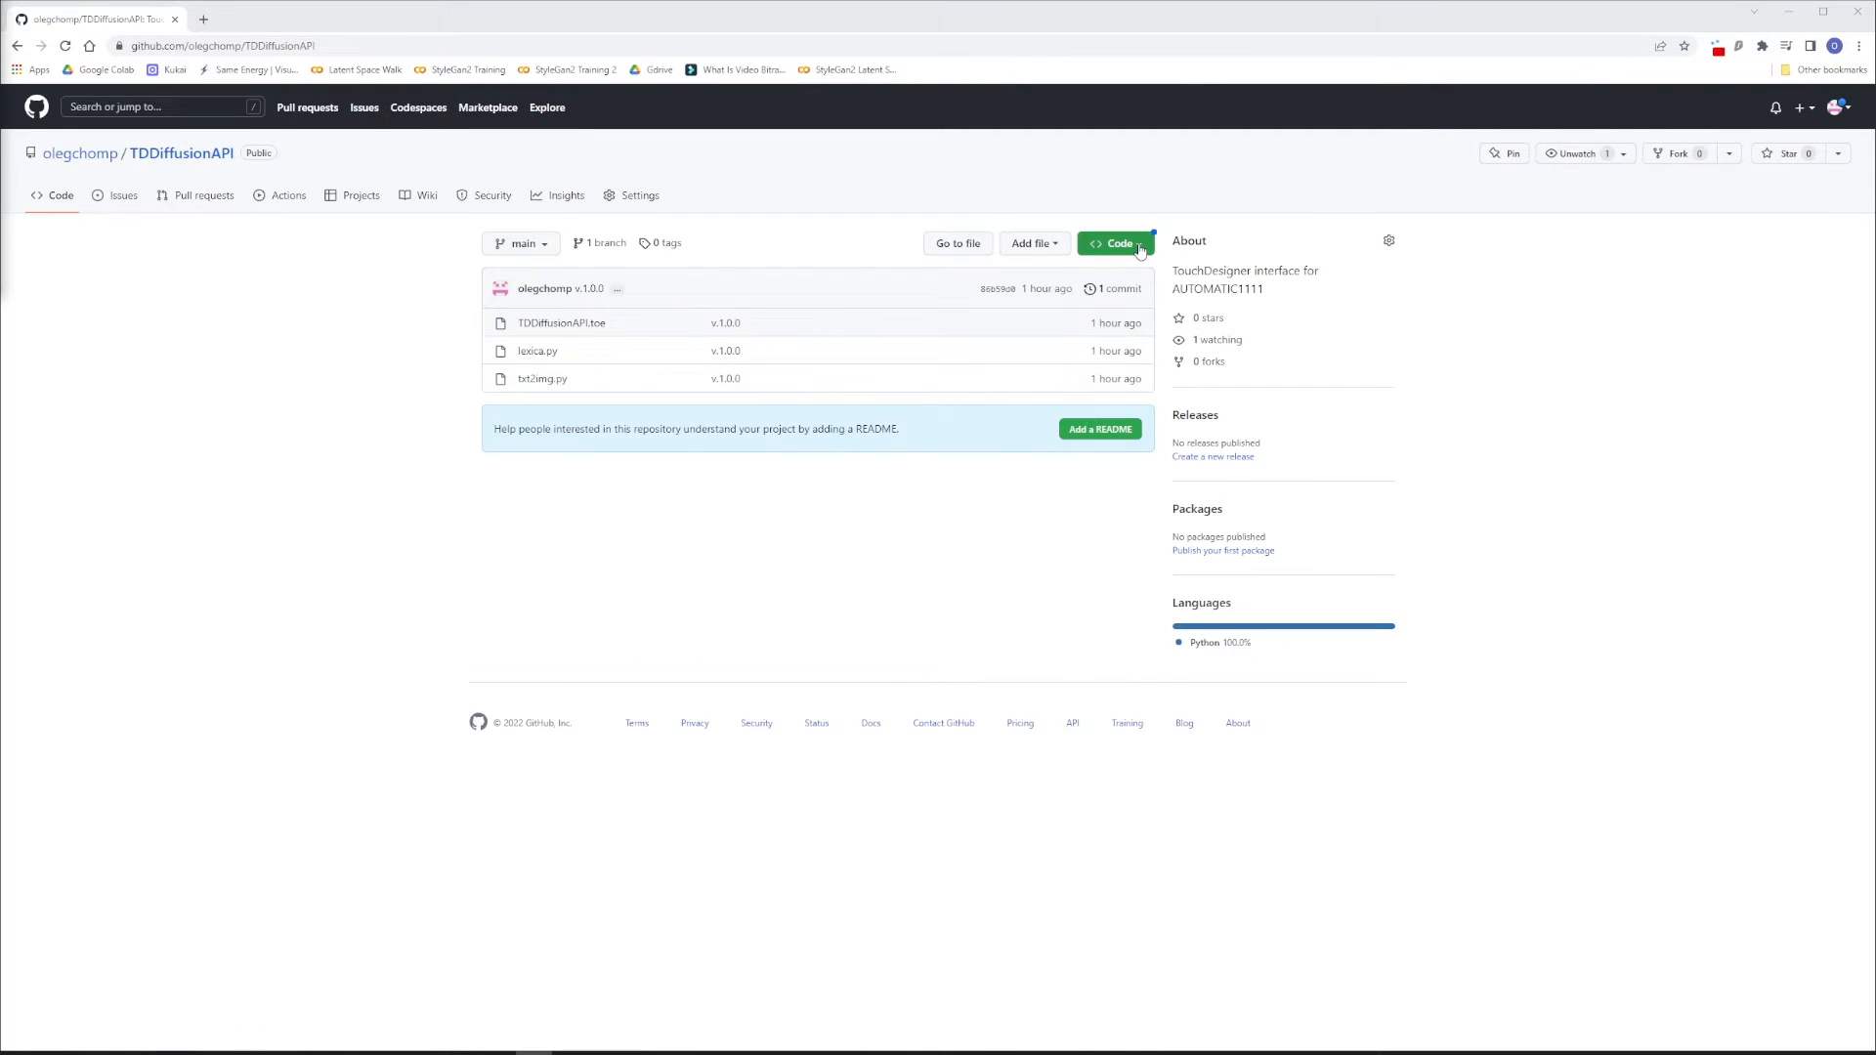
{"action": "left_click", "coordinate": [1116, 244]}
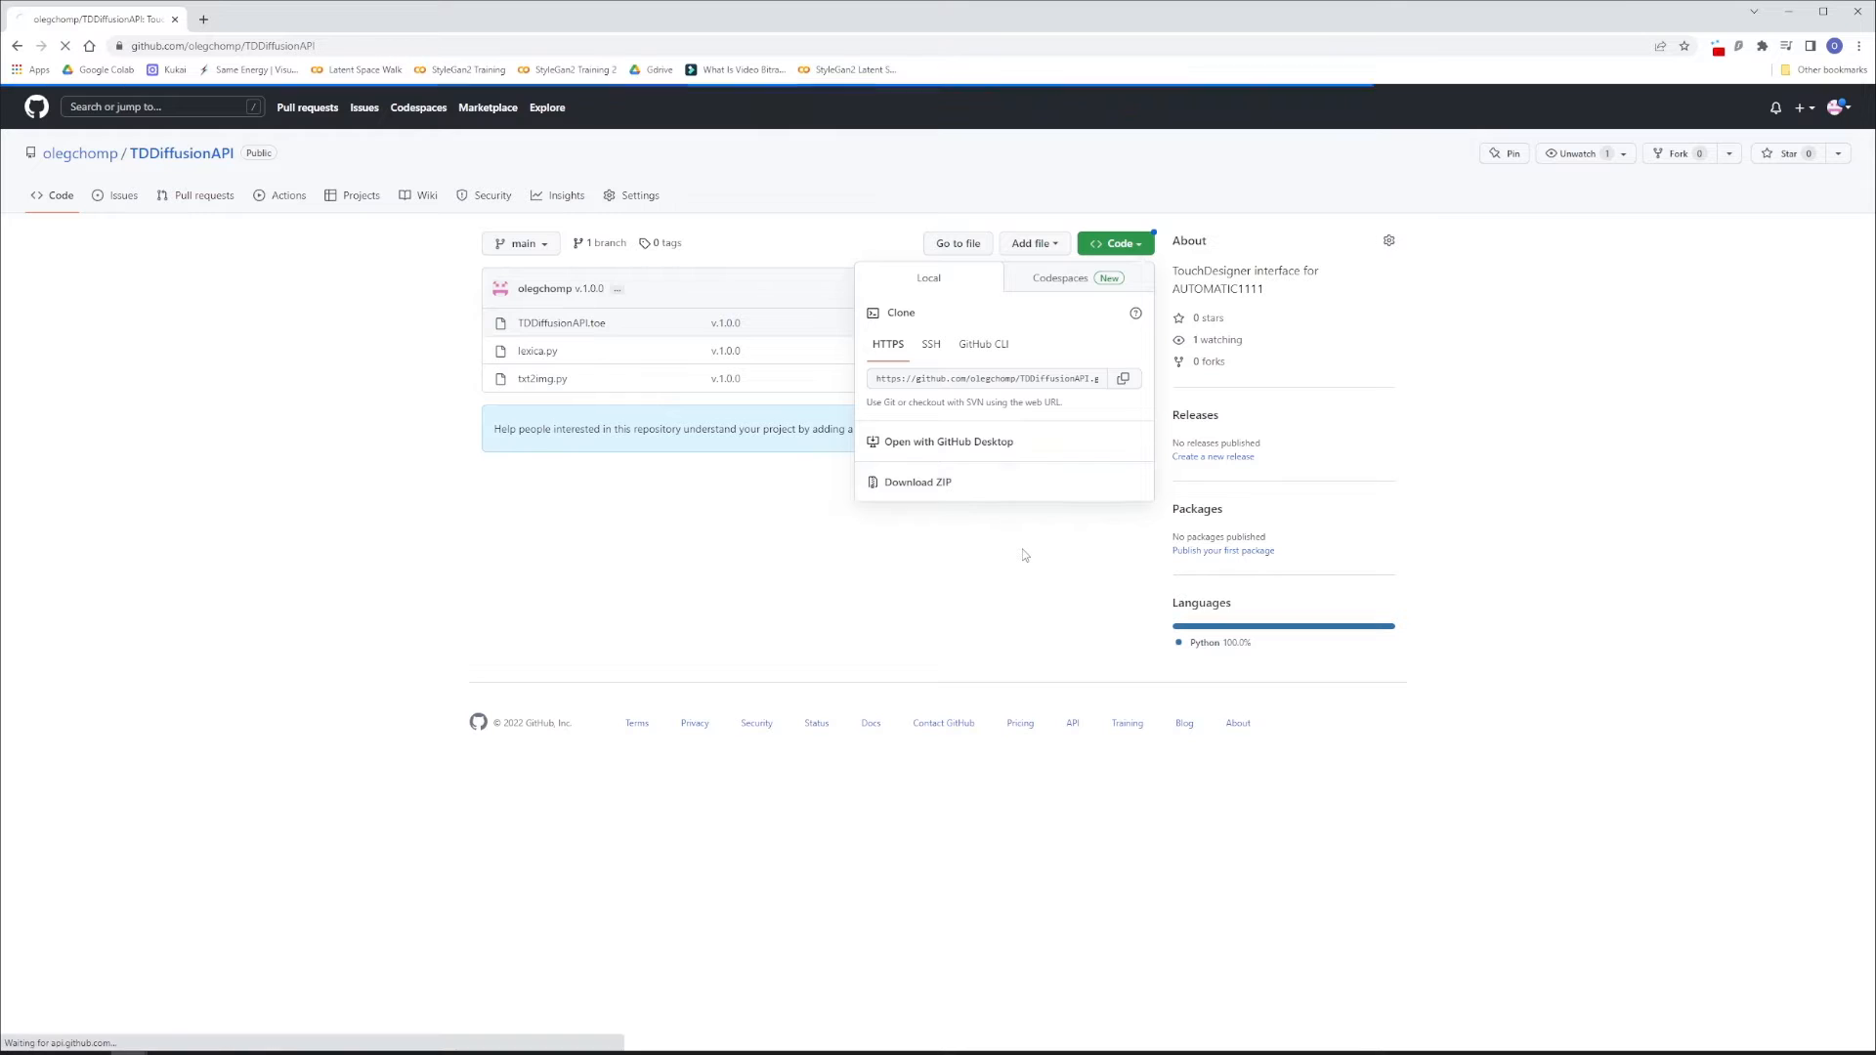
{"action": "left_click", "coordinate": [917, 481]}
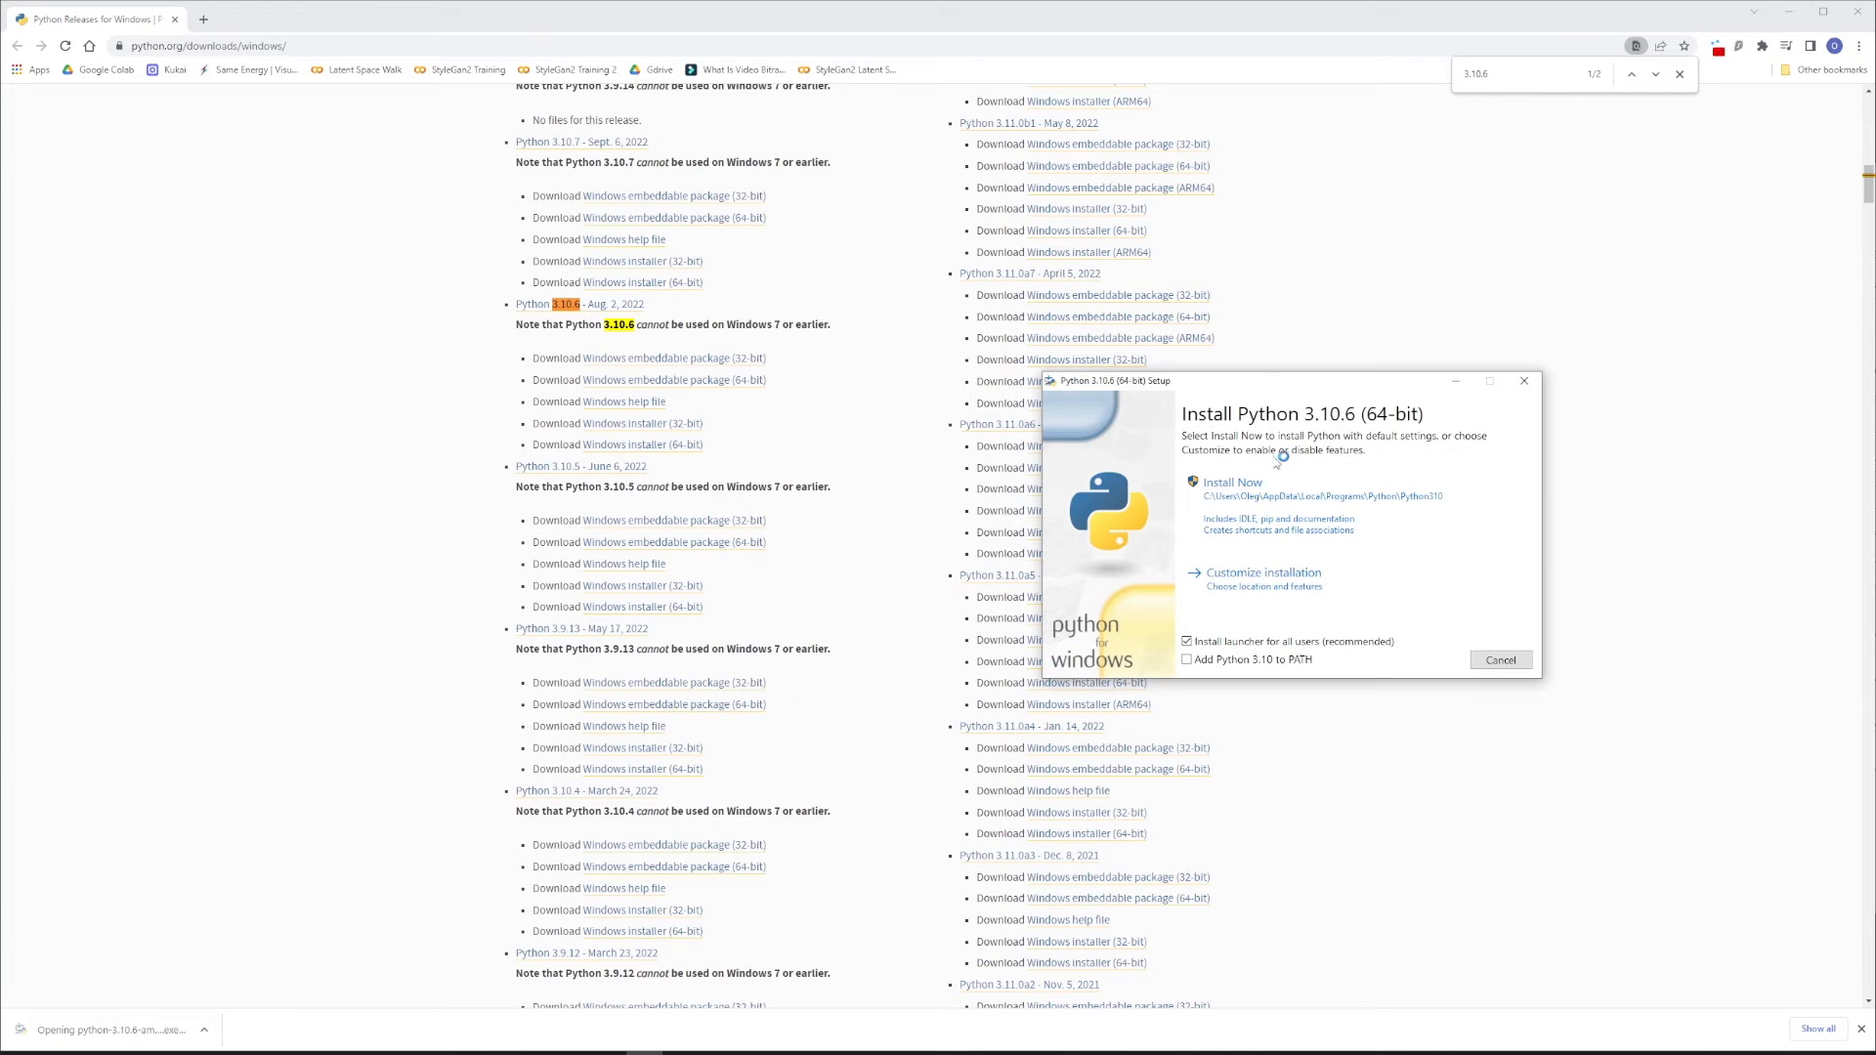
Step: Install Python 3.10.6, then download Git for Windows and start its installation
{"action": "left_click", "coordinate": [1187, 660]}
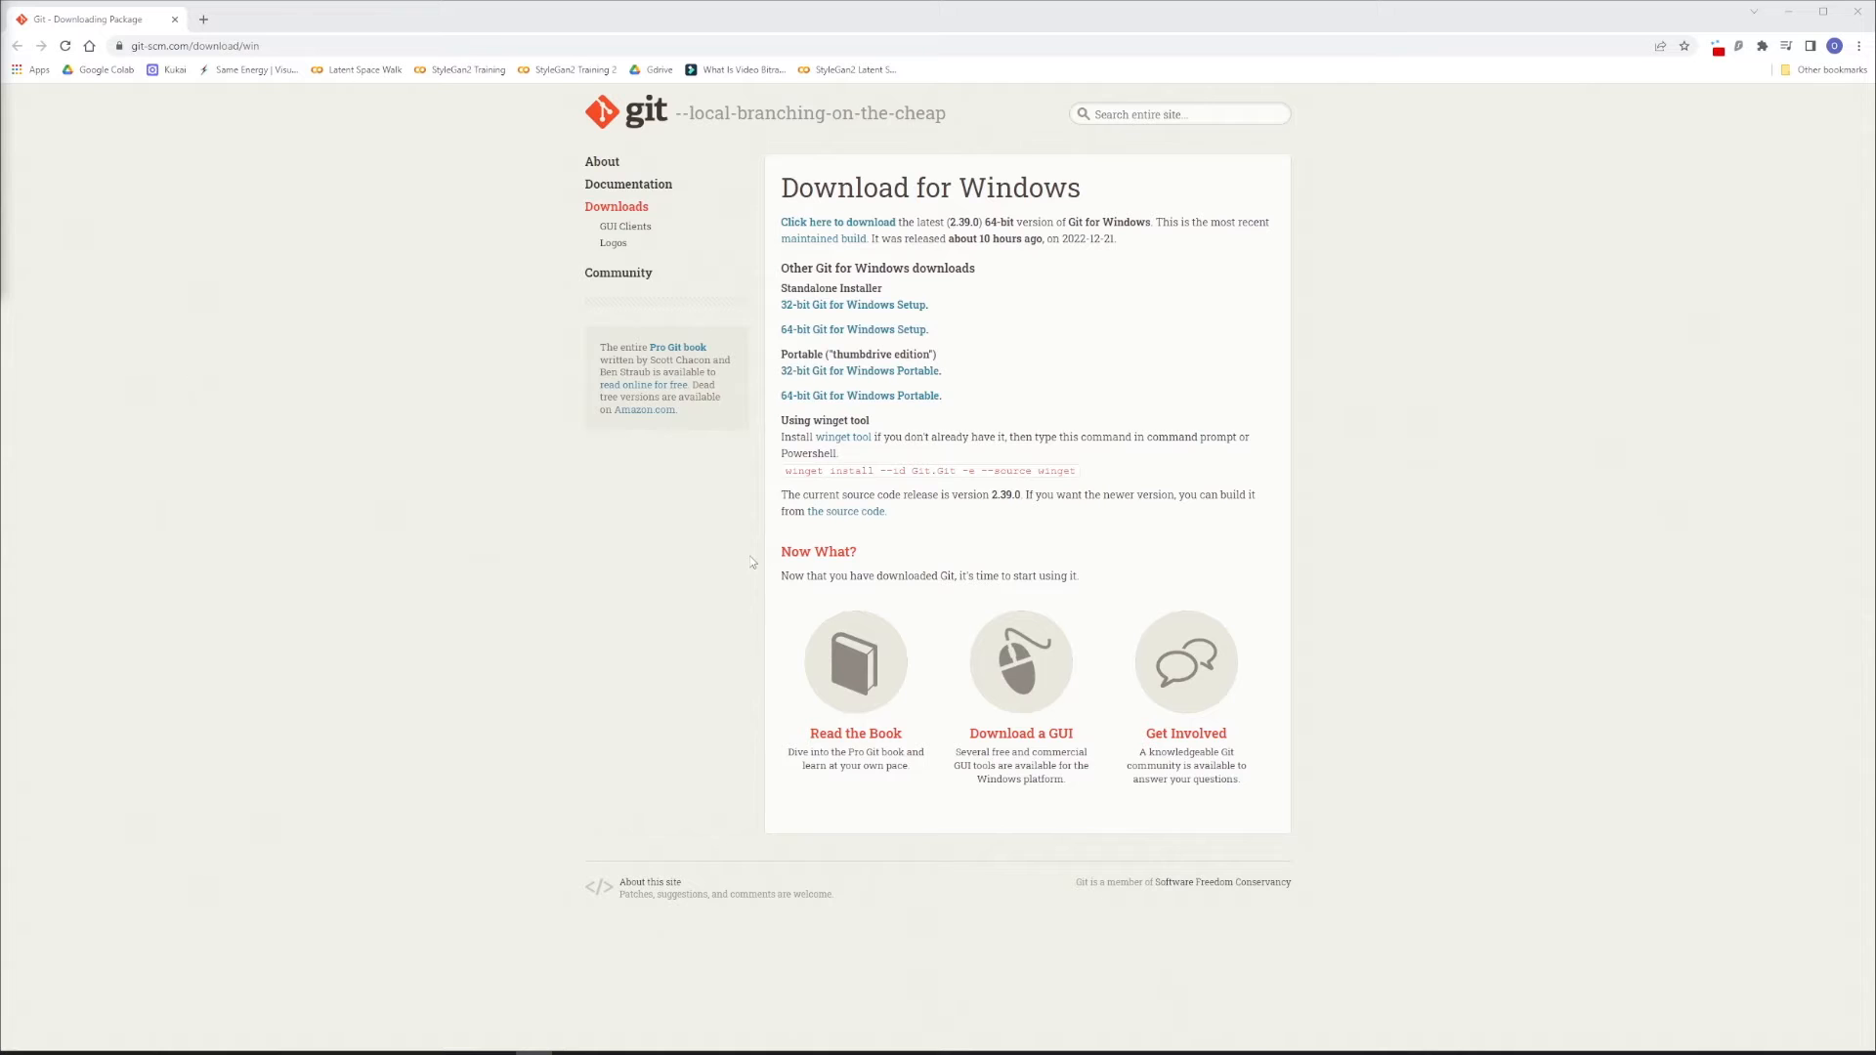
{"action": "left_click", "coordinate": [854, 330]}
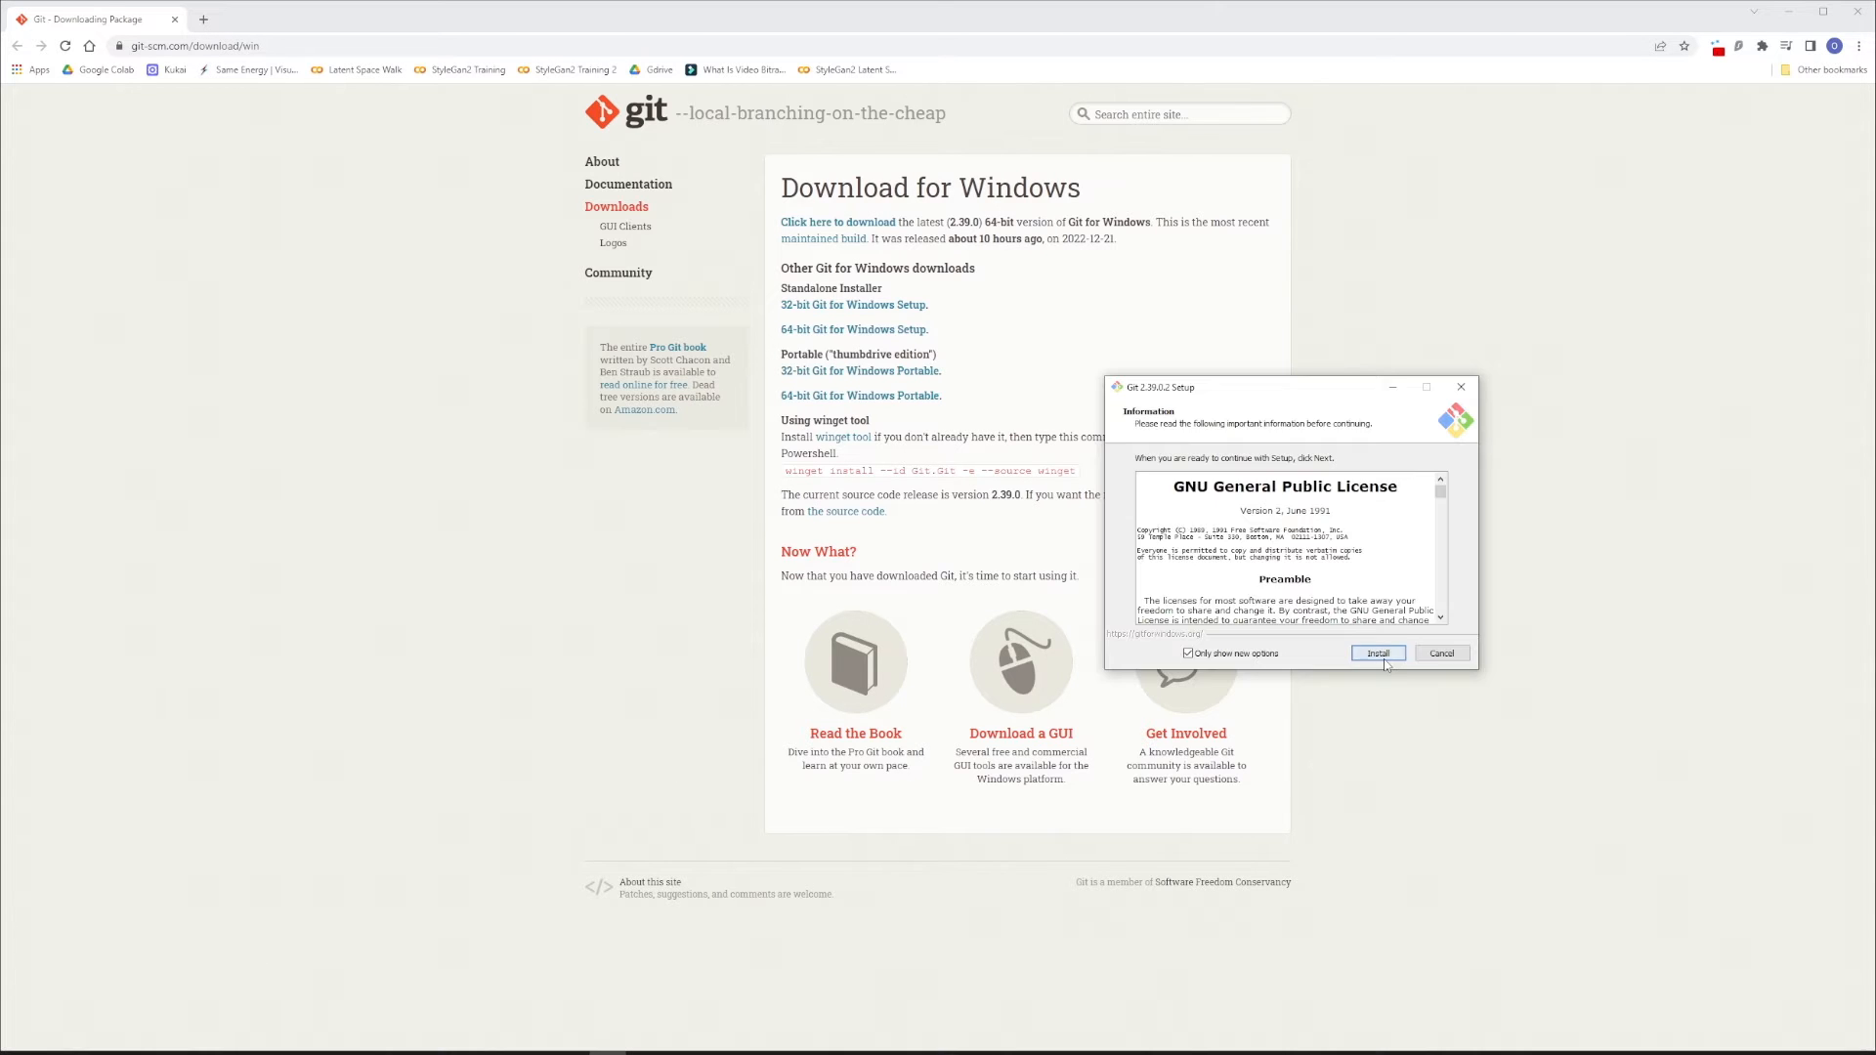
{"action": "left_click", "coordinate": [1377, 654]}
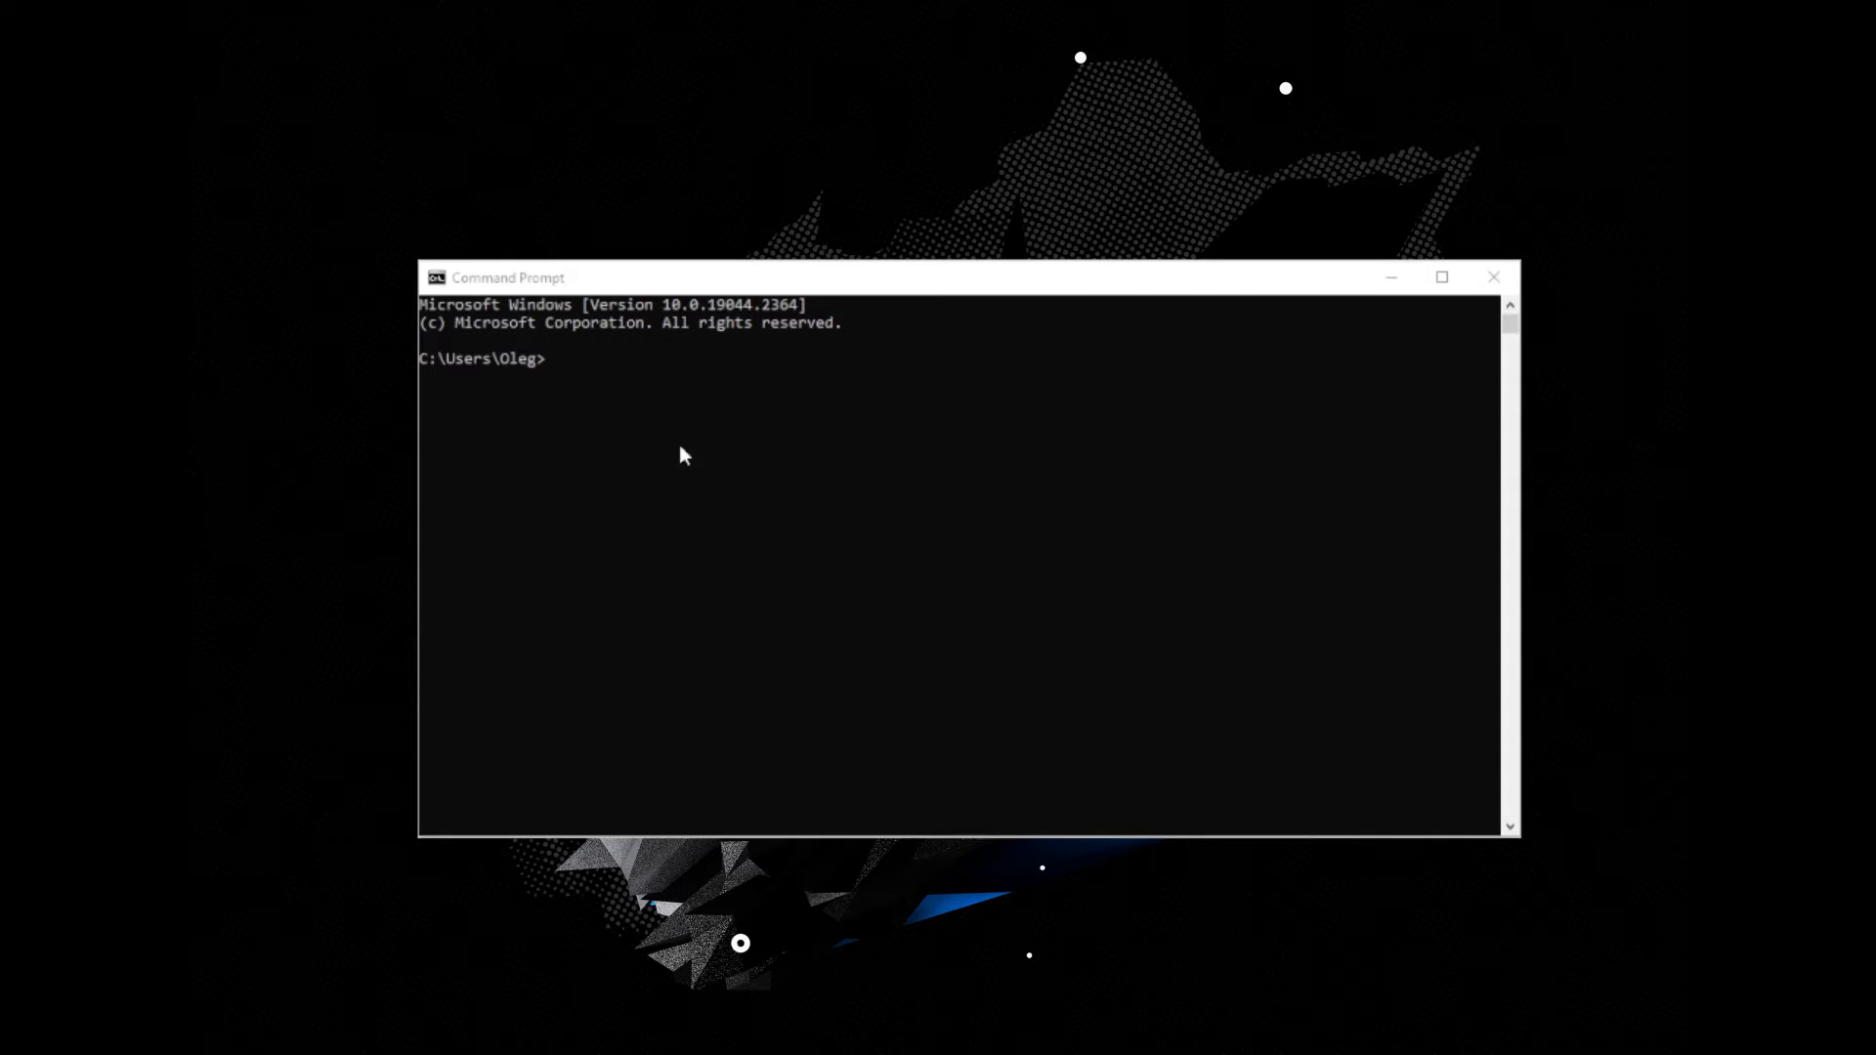
Step: Run 'py -m ensurepip --upgrade', 'pip install Pillow' and 'pip install requests'
{"action": "type", "text": "py -m ensurepip --upgrade"}
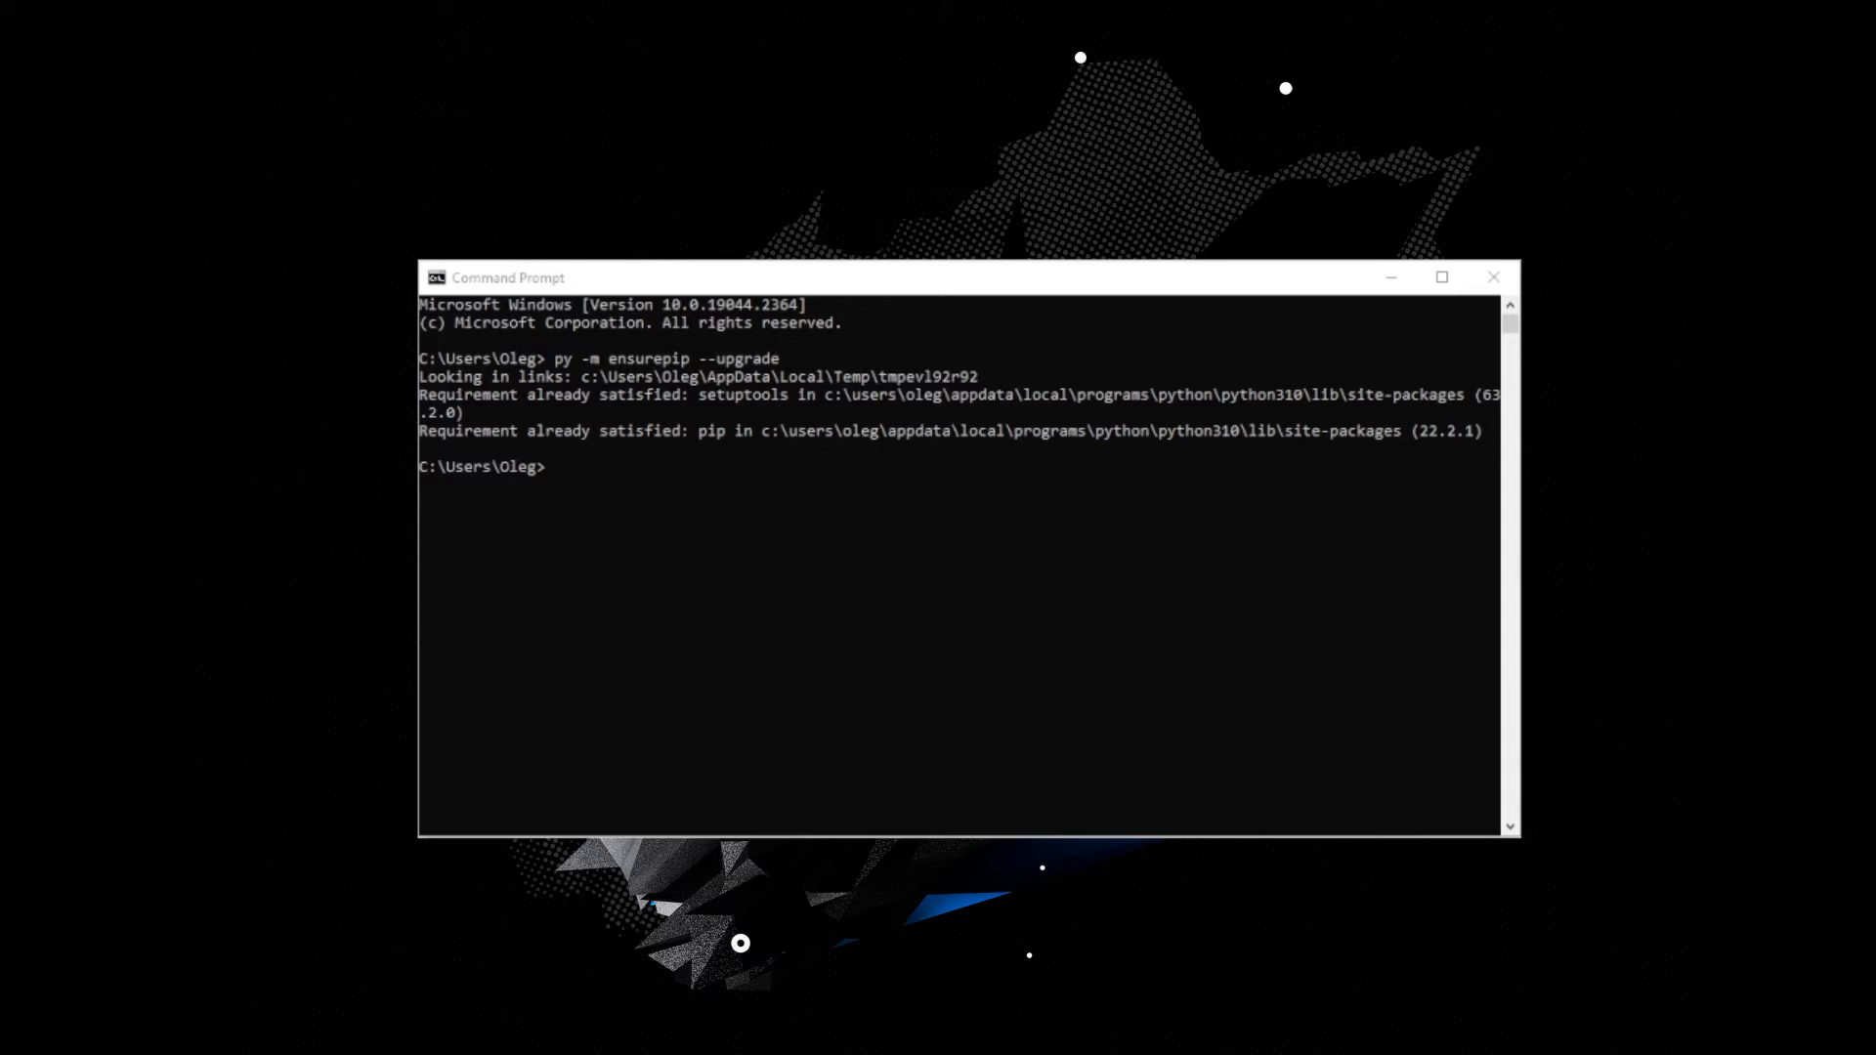
{"action": "type", "text": "pip install Pillow"}
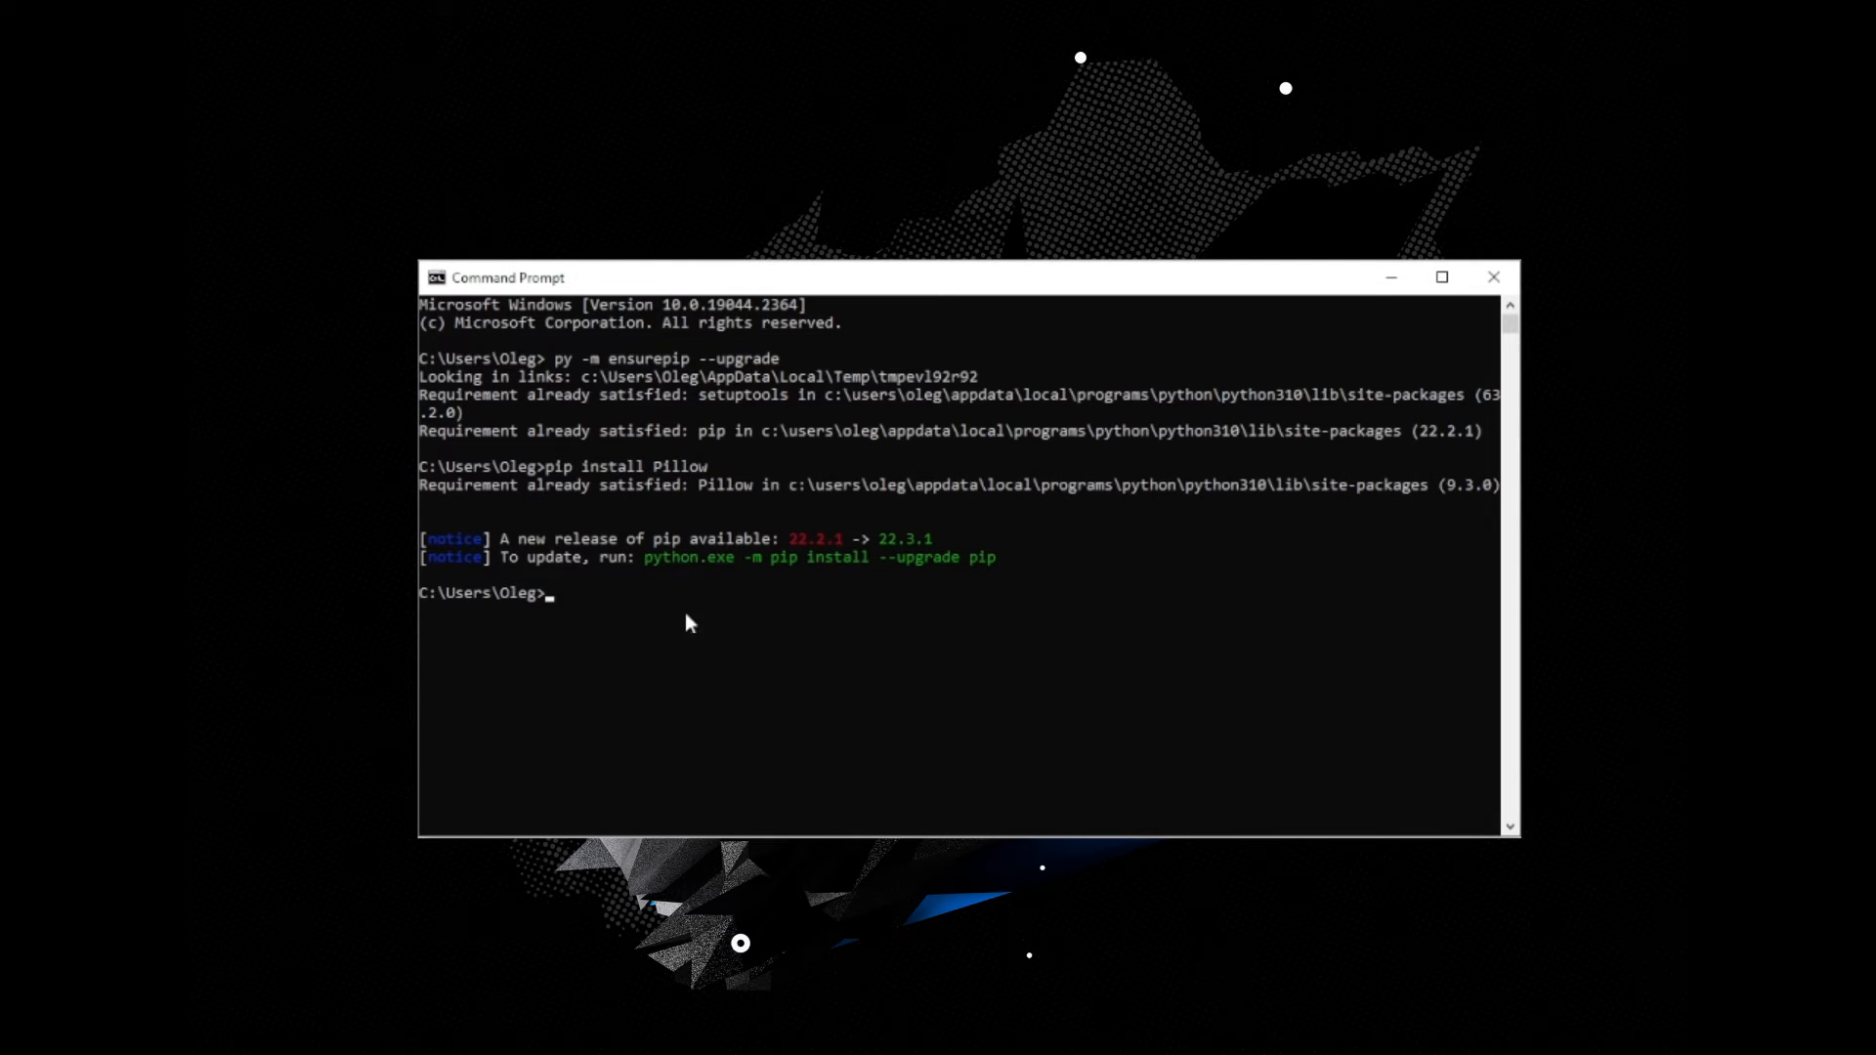
{"action": "type", "text": "pip install requests"}
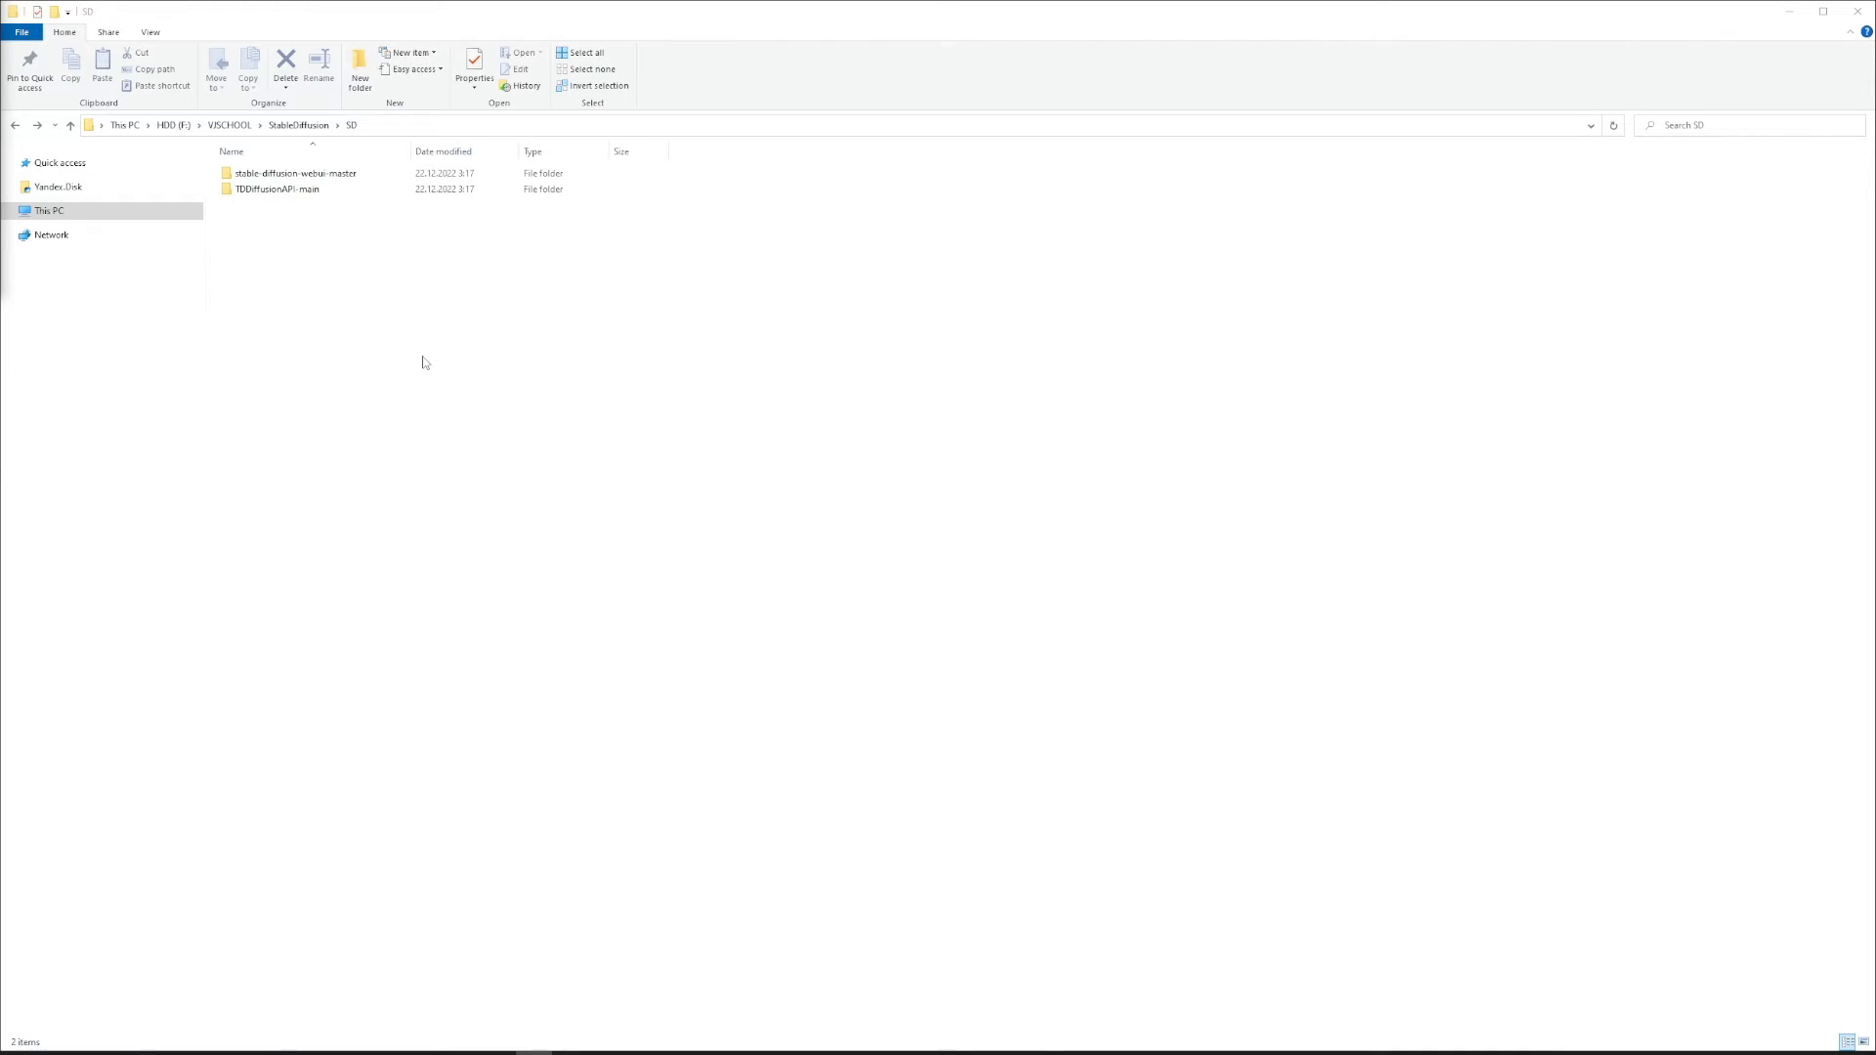
Step: Save webui-user.bat with COMMANDLINE_ARGS=--api and run it from stable-diffusion-webui-master
{"action": "double_click", "coordinate": [291, 172]}
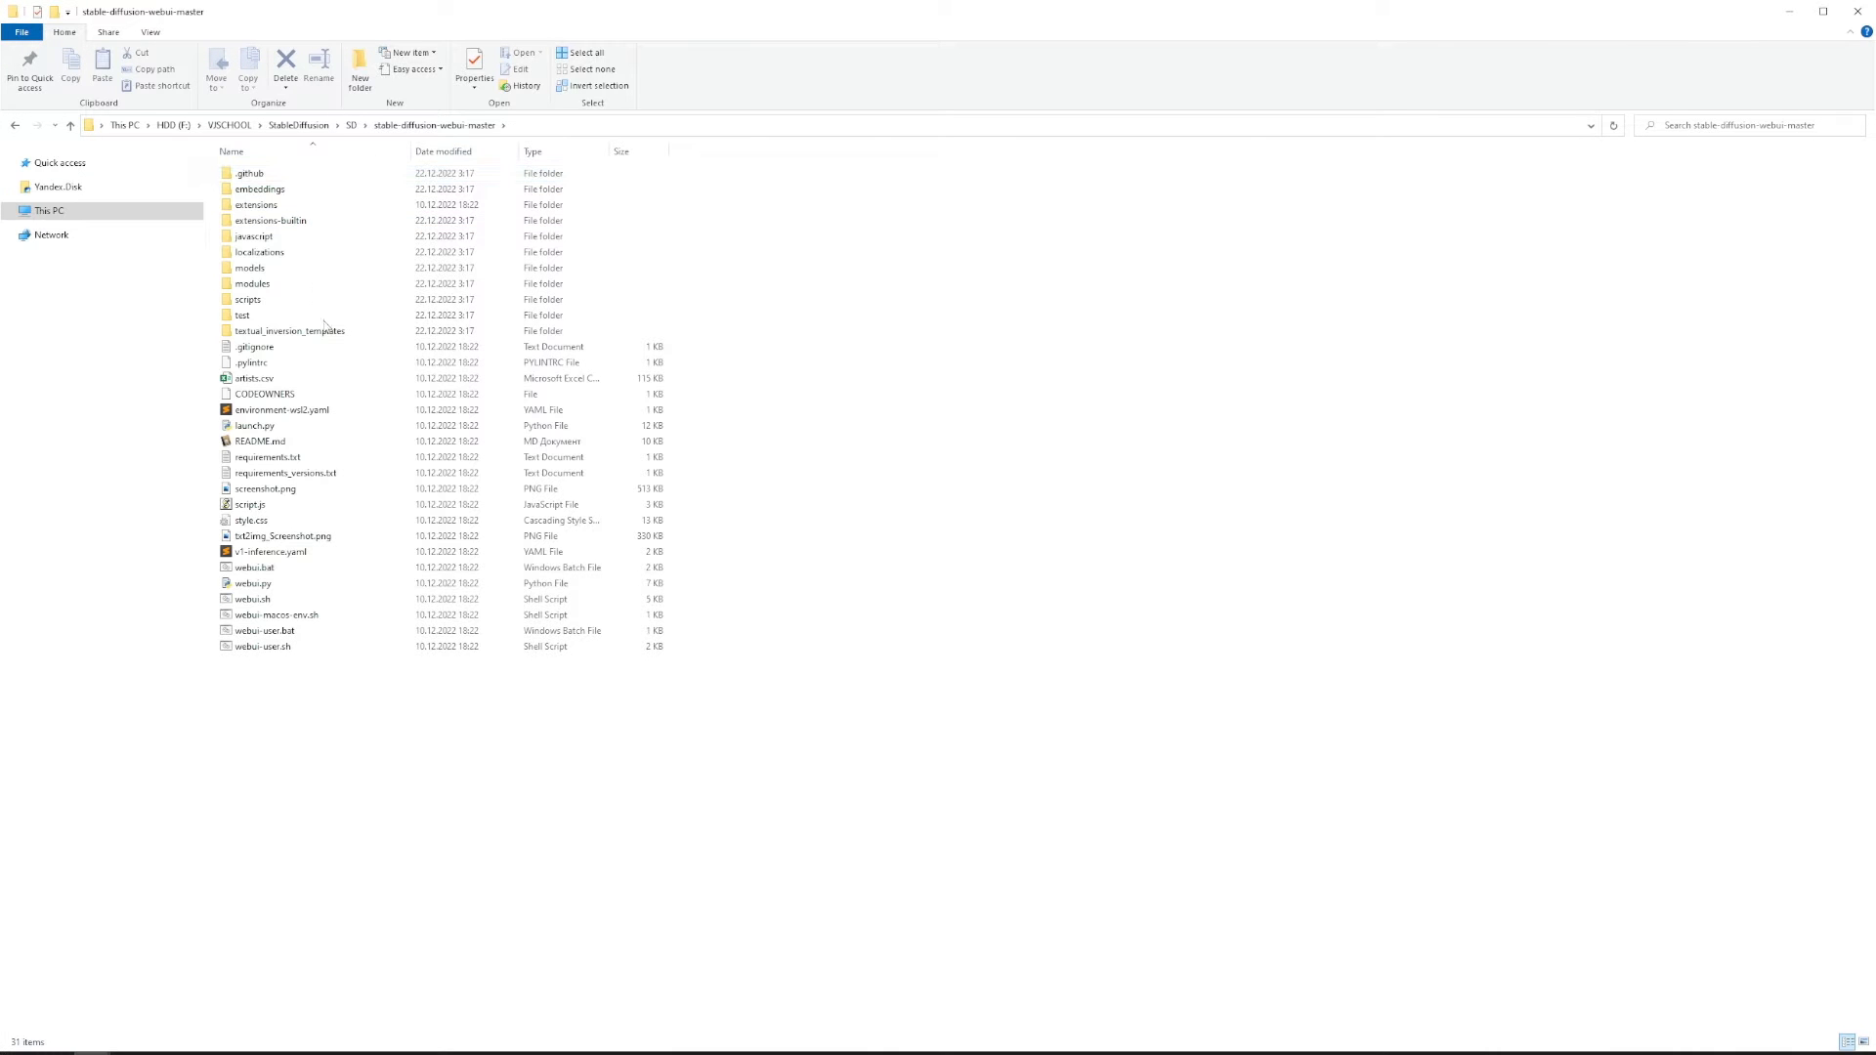
{"action": "right_click", "coordinate": [263, 630]}
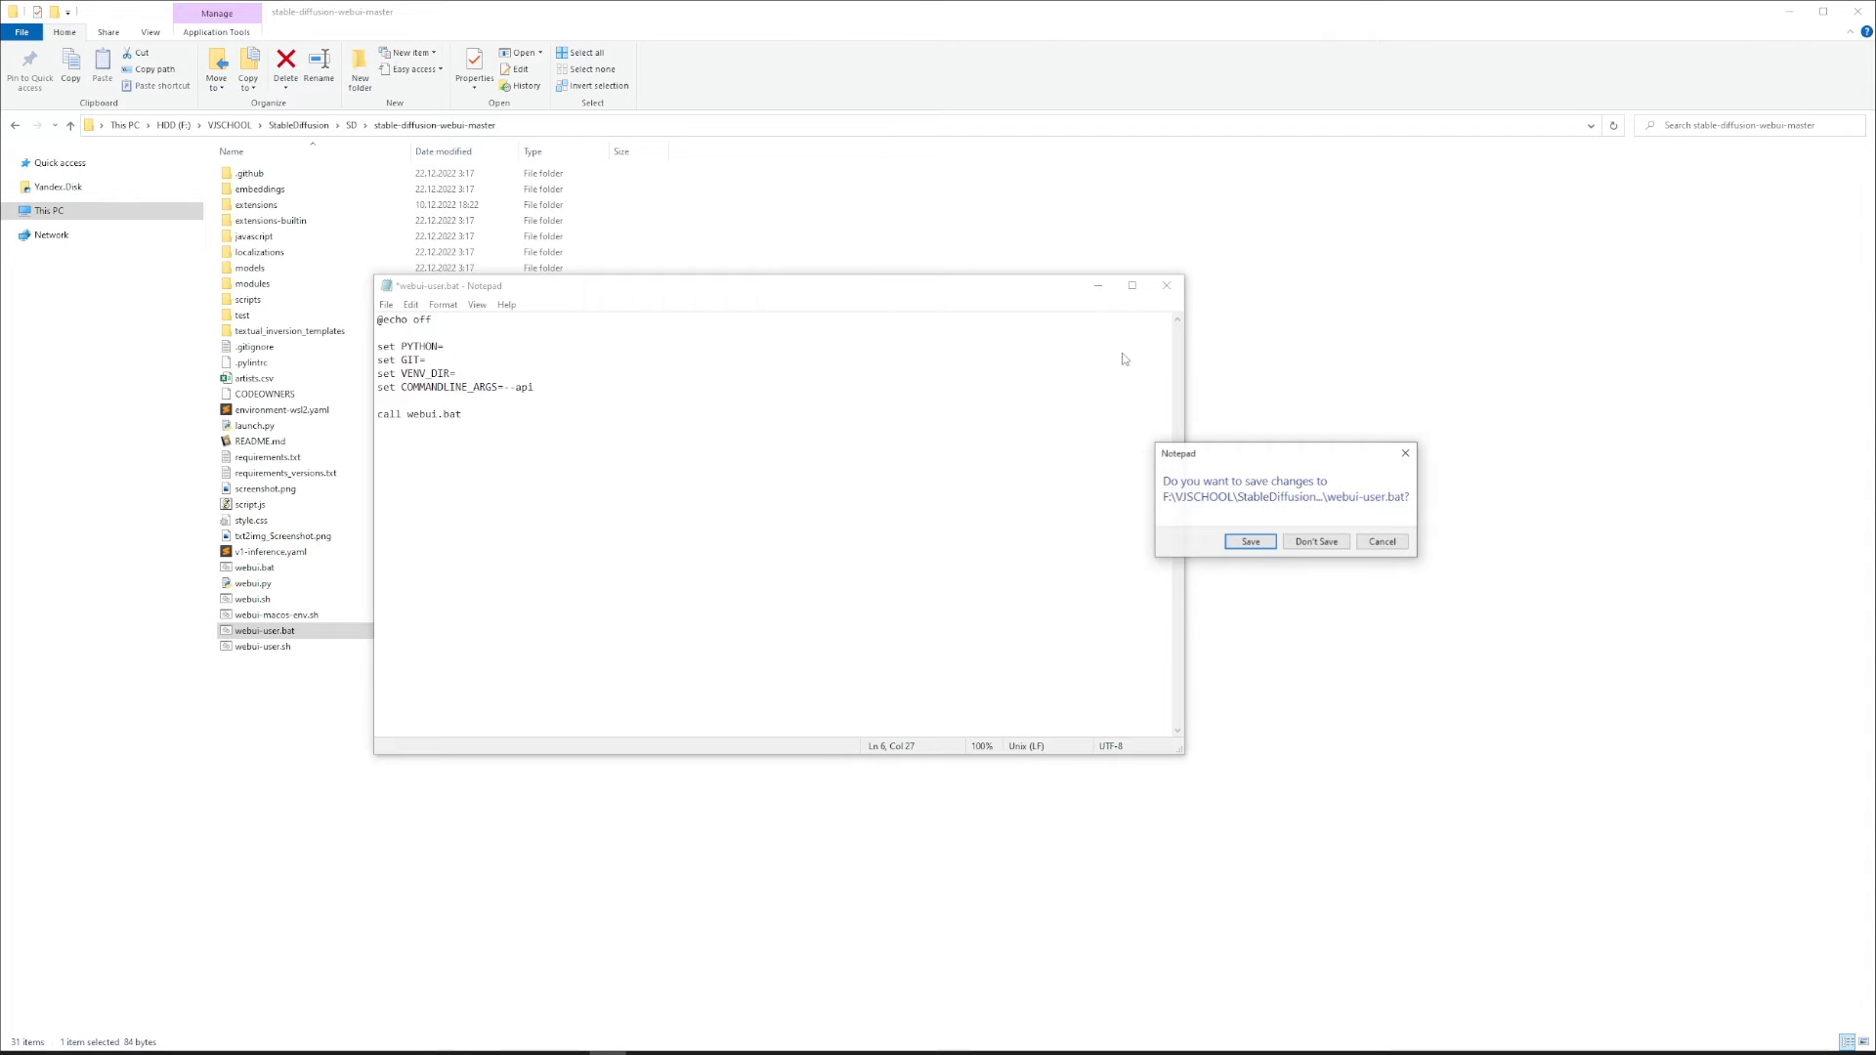
{"action": "left_click", "coordinate": [1315, 540]}
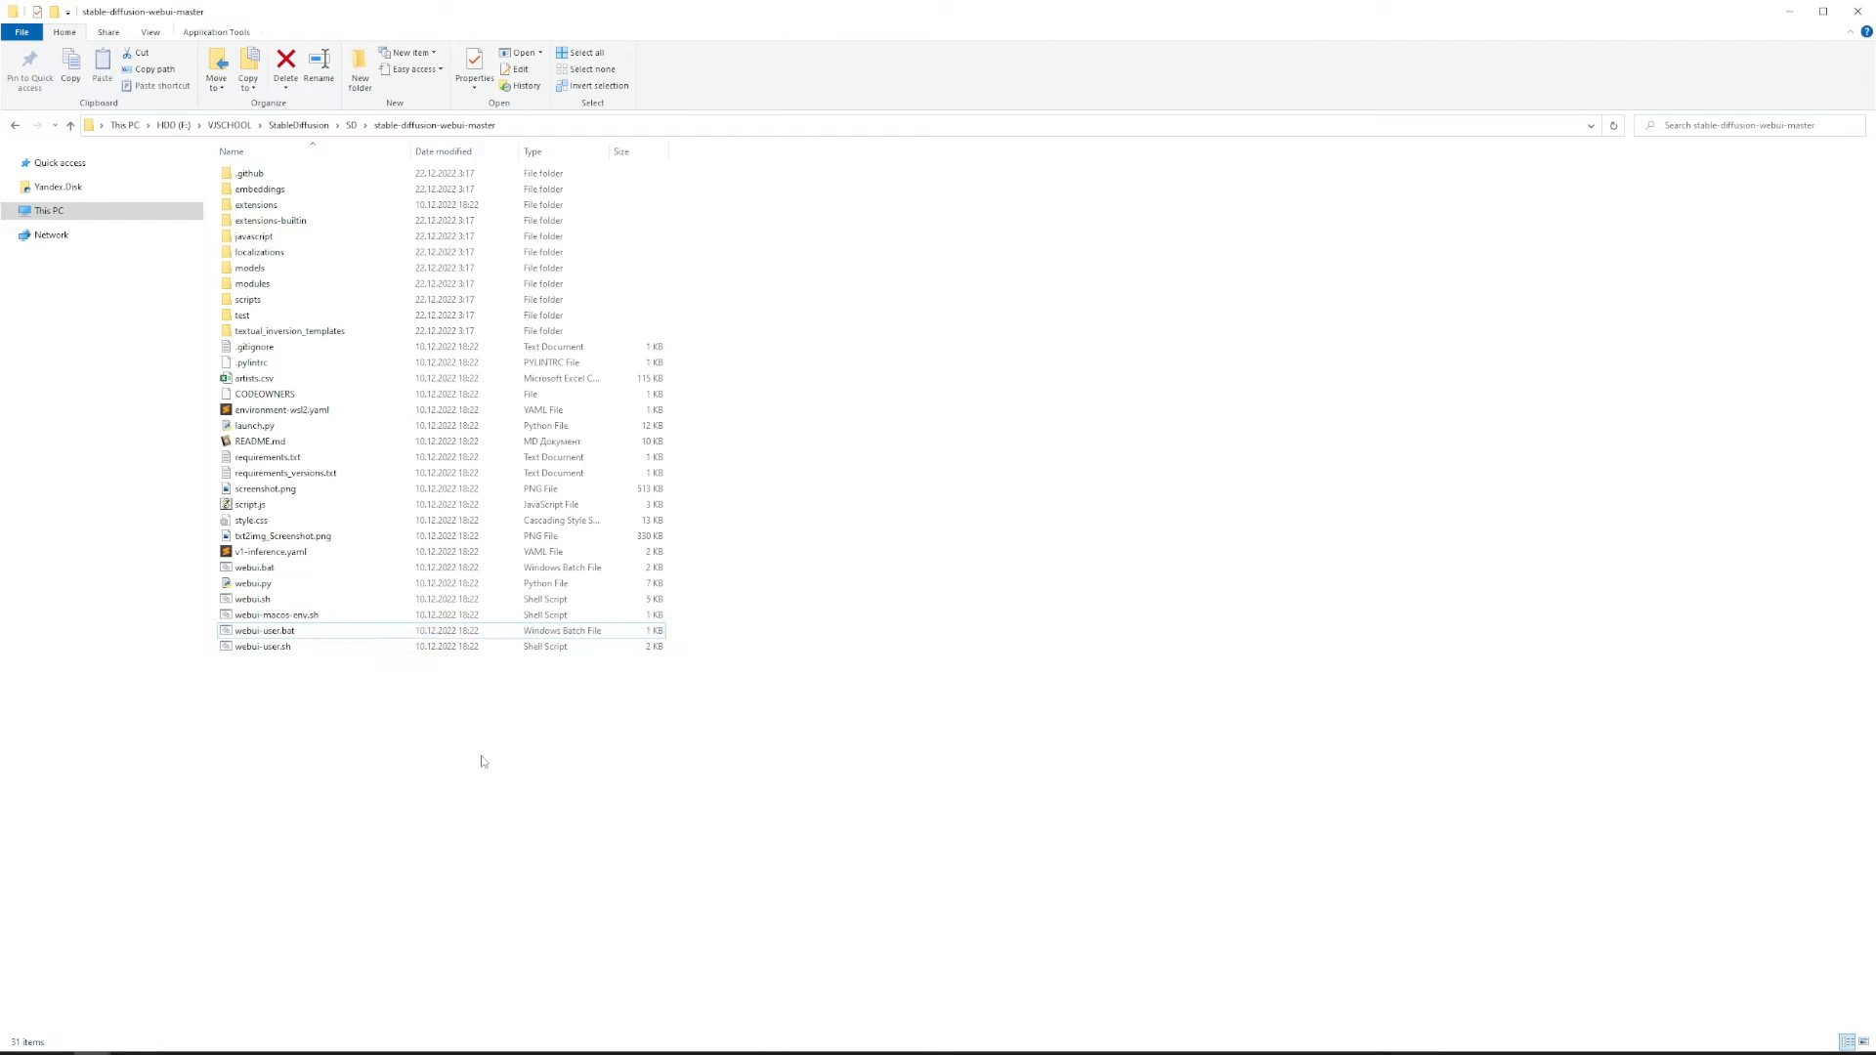
{"action": "left_click", "coordinate": [263, 630]}
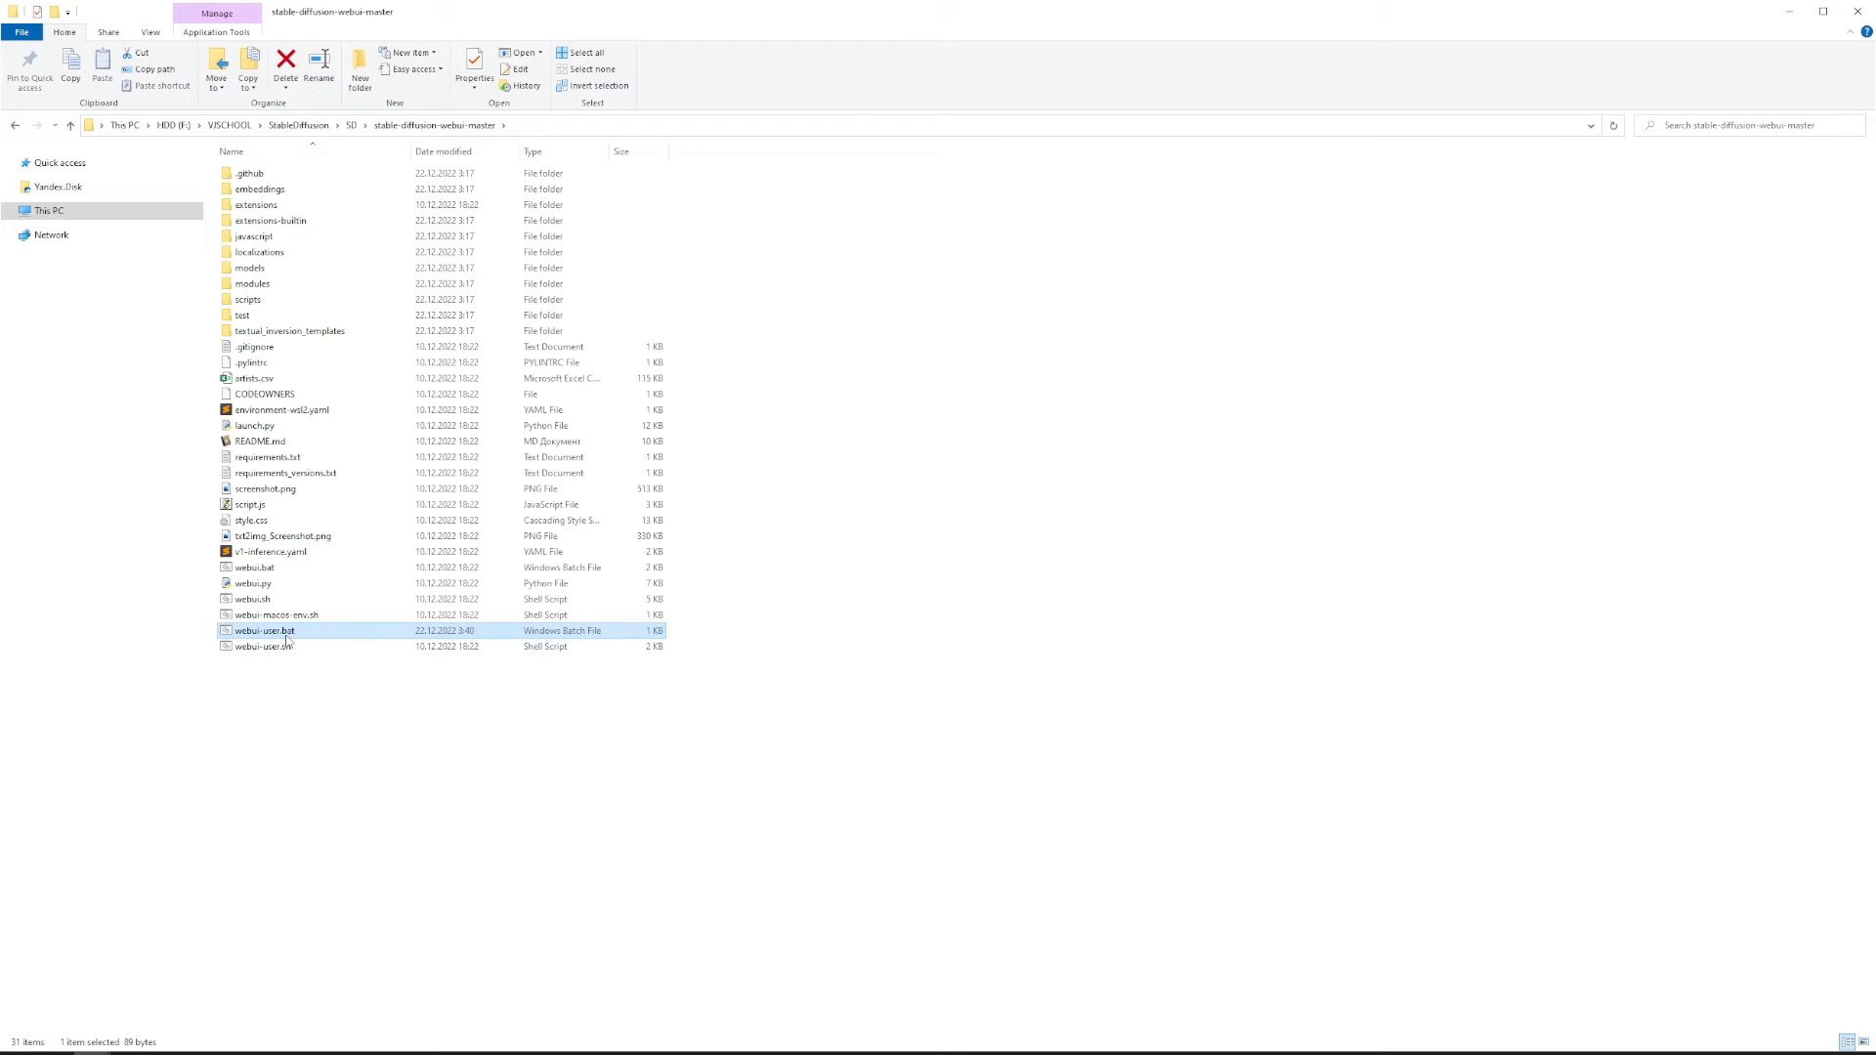
{"action": "double_click", "coordinate": [263, 631]}
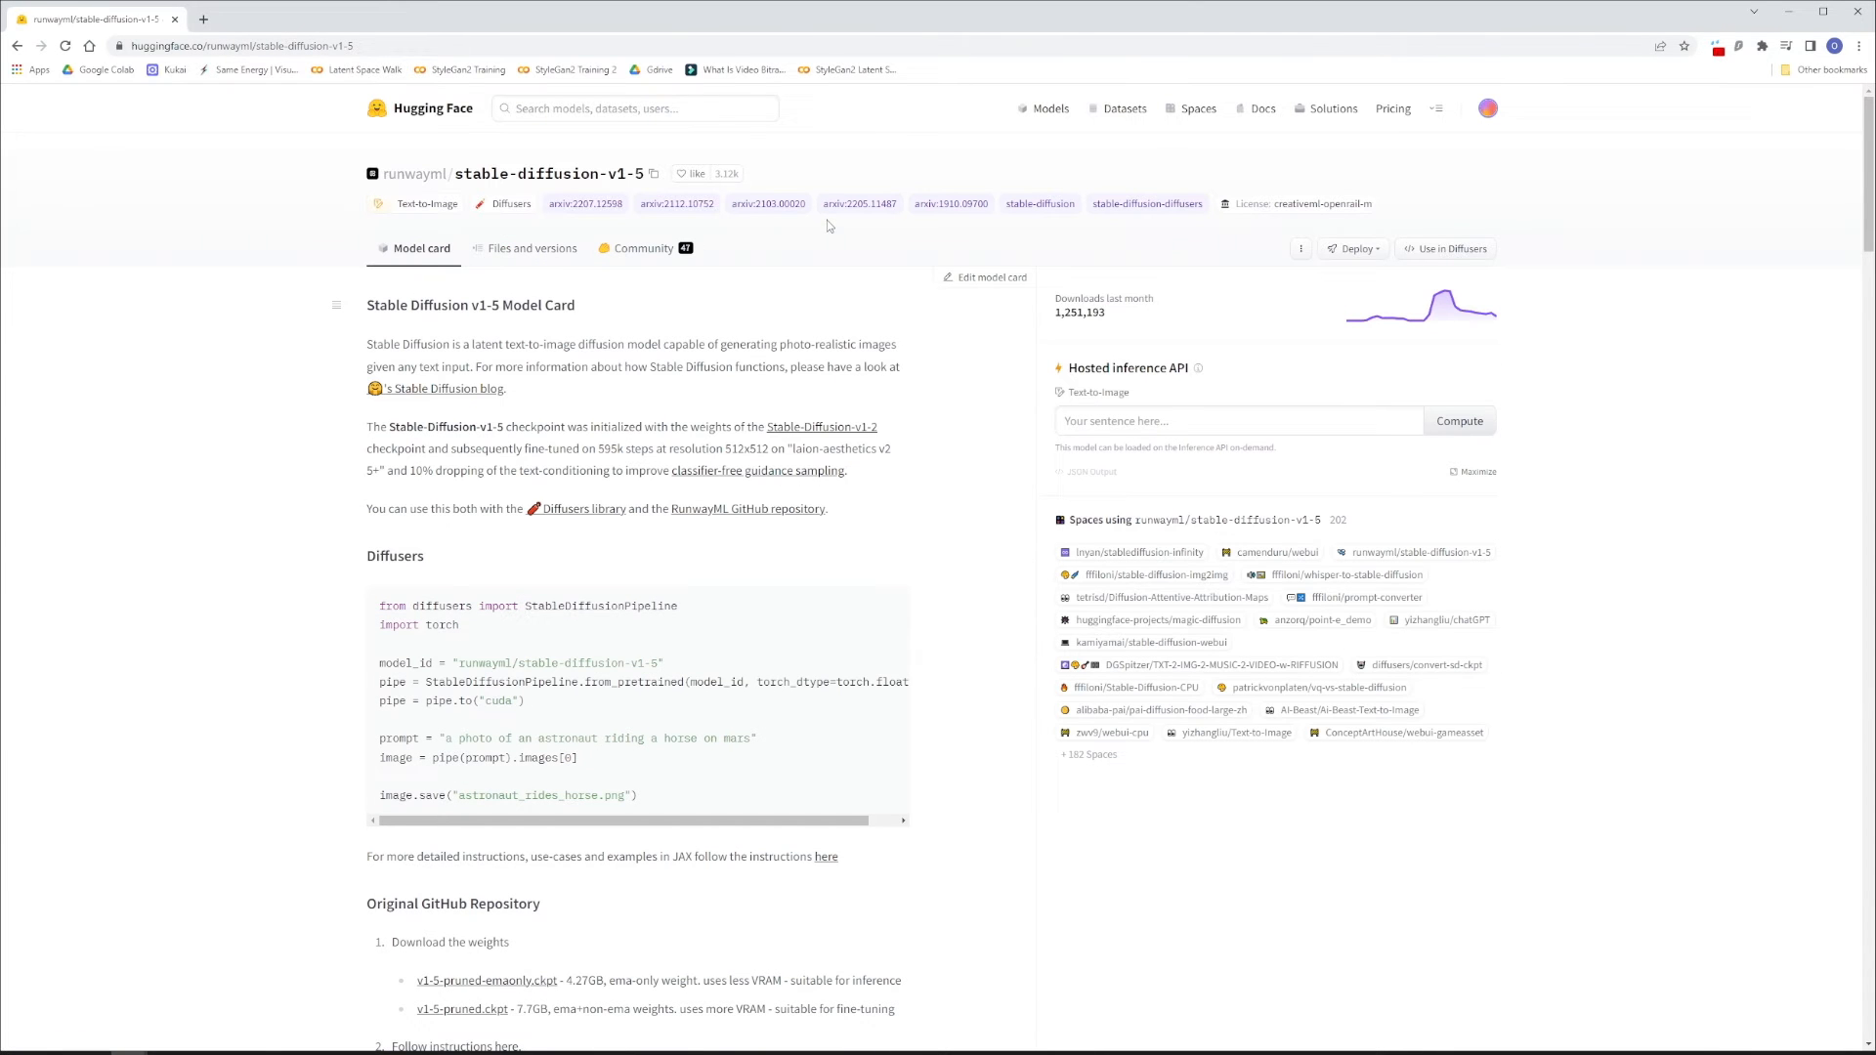
Step: Show the stable-diffusion-v1-5 files list and download the pruned v1-5 checkpoint
{"action": "left_click", "coordinate": [538, 247]}
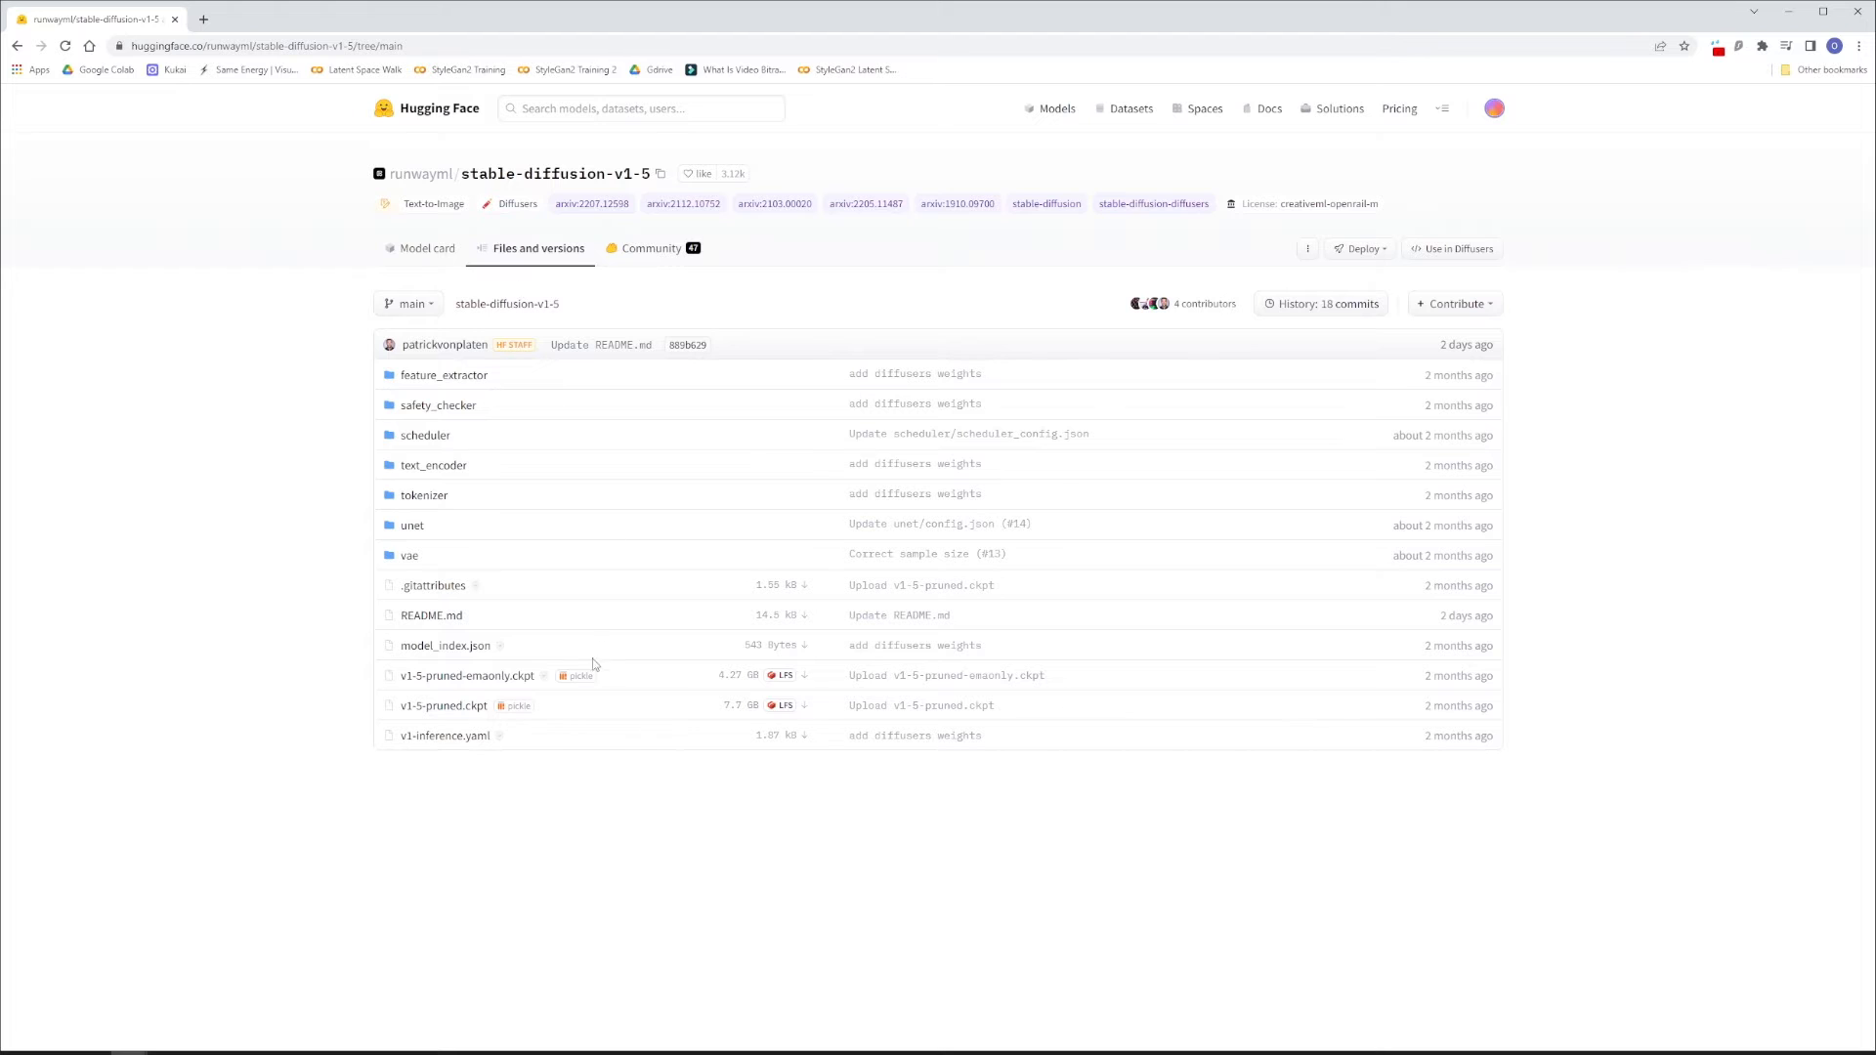
{"action": "left_click", "coordinate": [804, 705]}
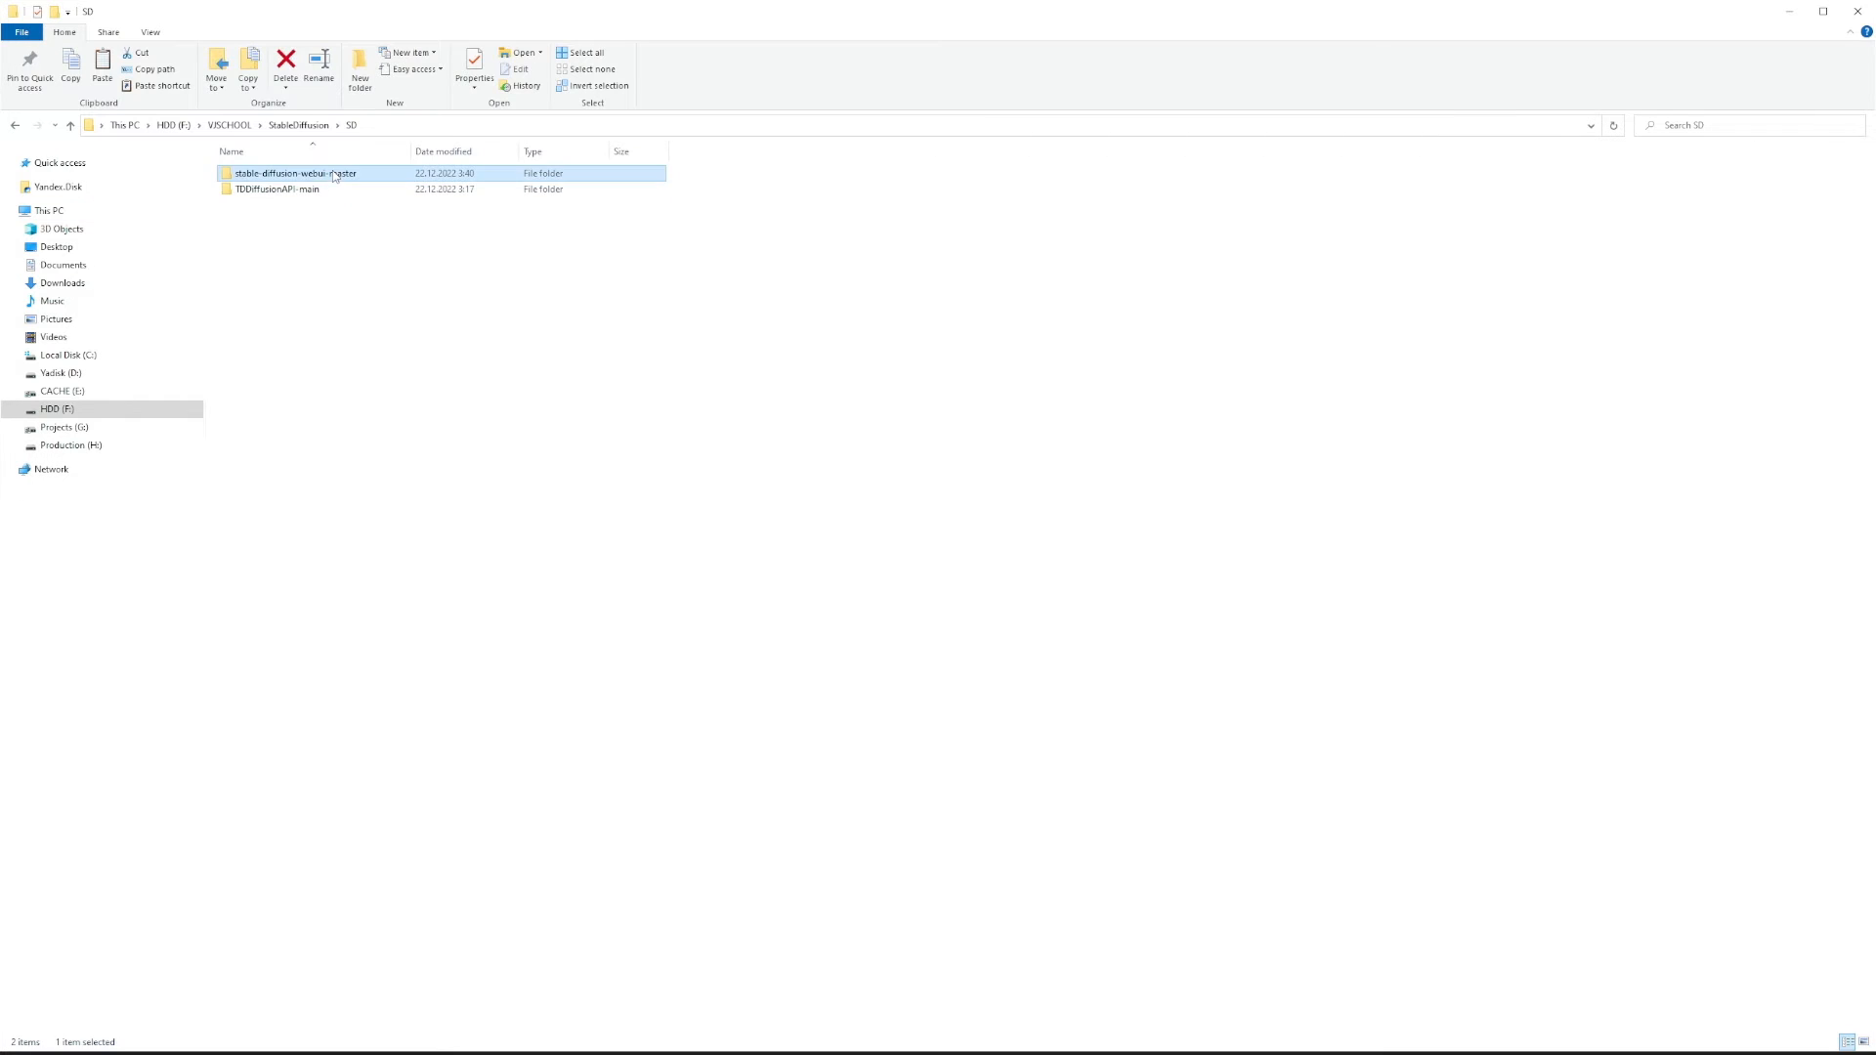
Step: Navigate into stable-diffusion-webui-master, then models, then Stable-diffusion
{"action": "double_click", "coordinate": [293, 174]}
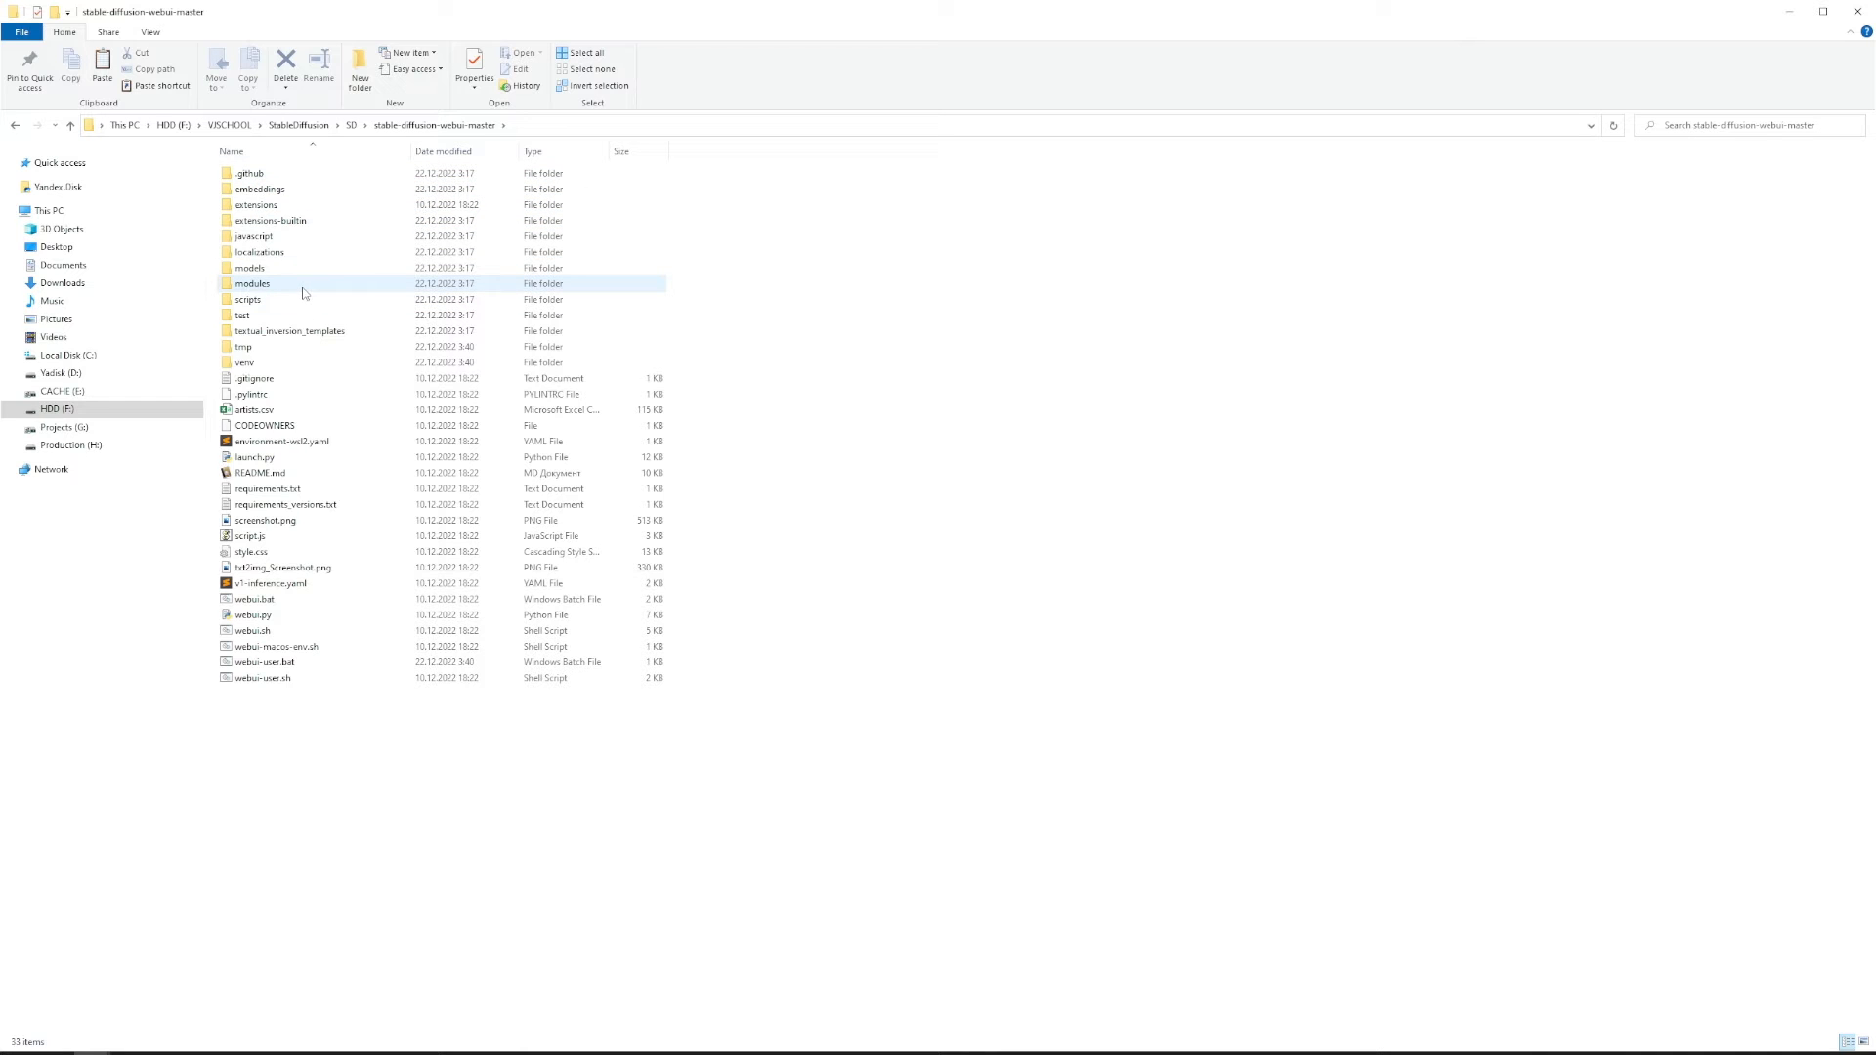
{"action": "double_click", "coordinate": [251, 268]}
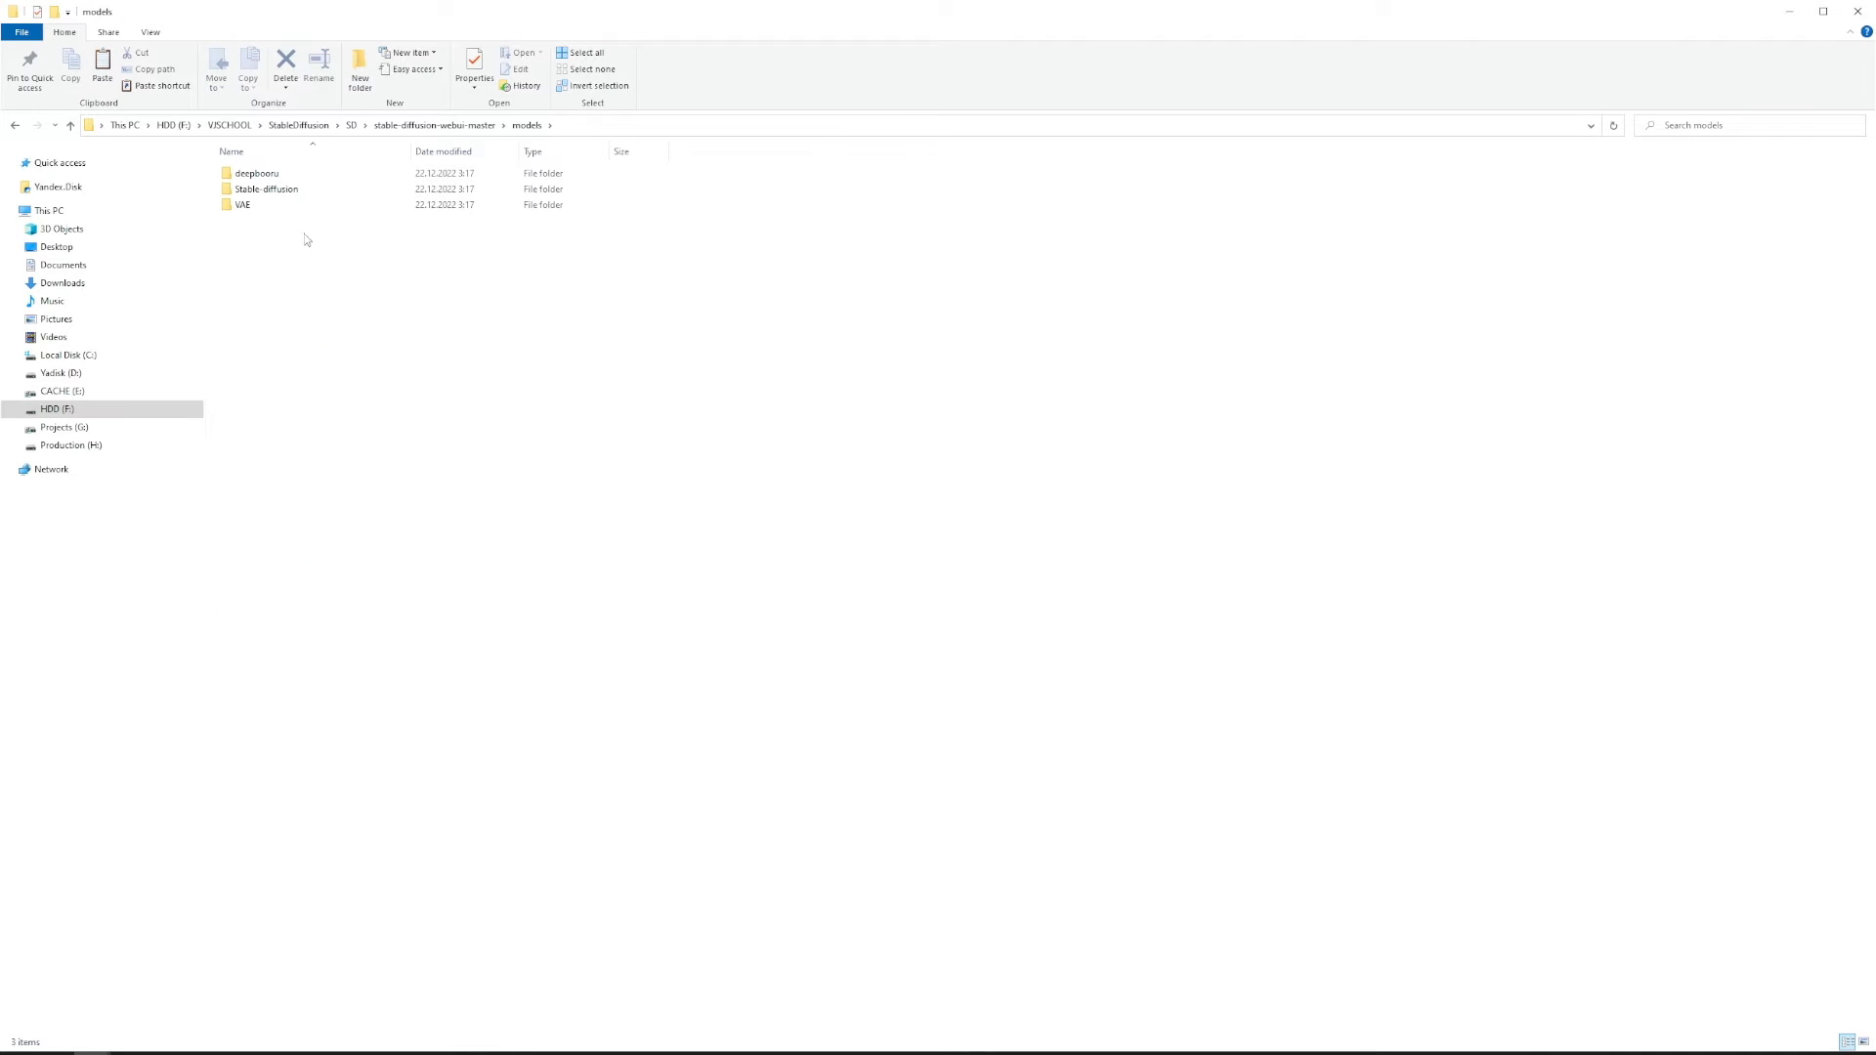
{"action": "double_click", "coordinate": [265, 187]}
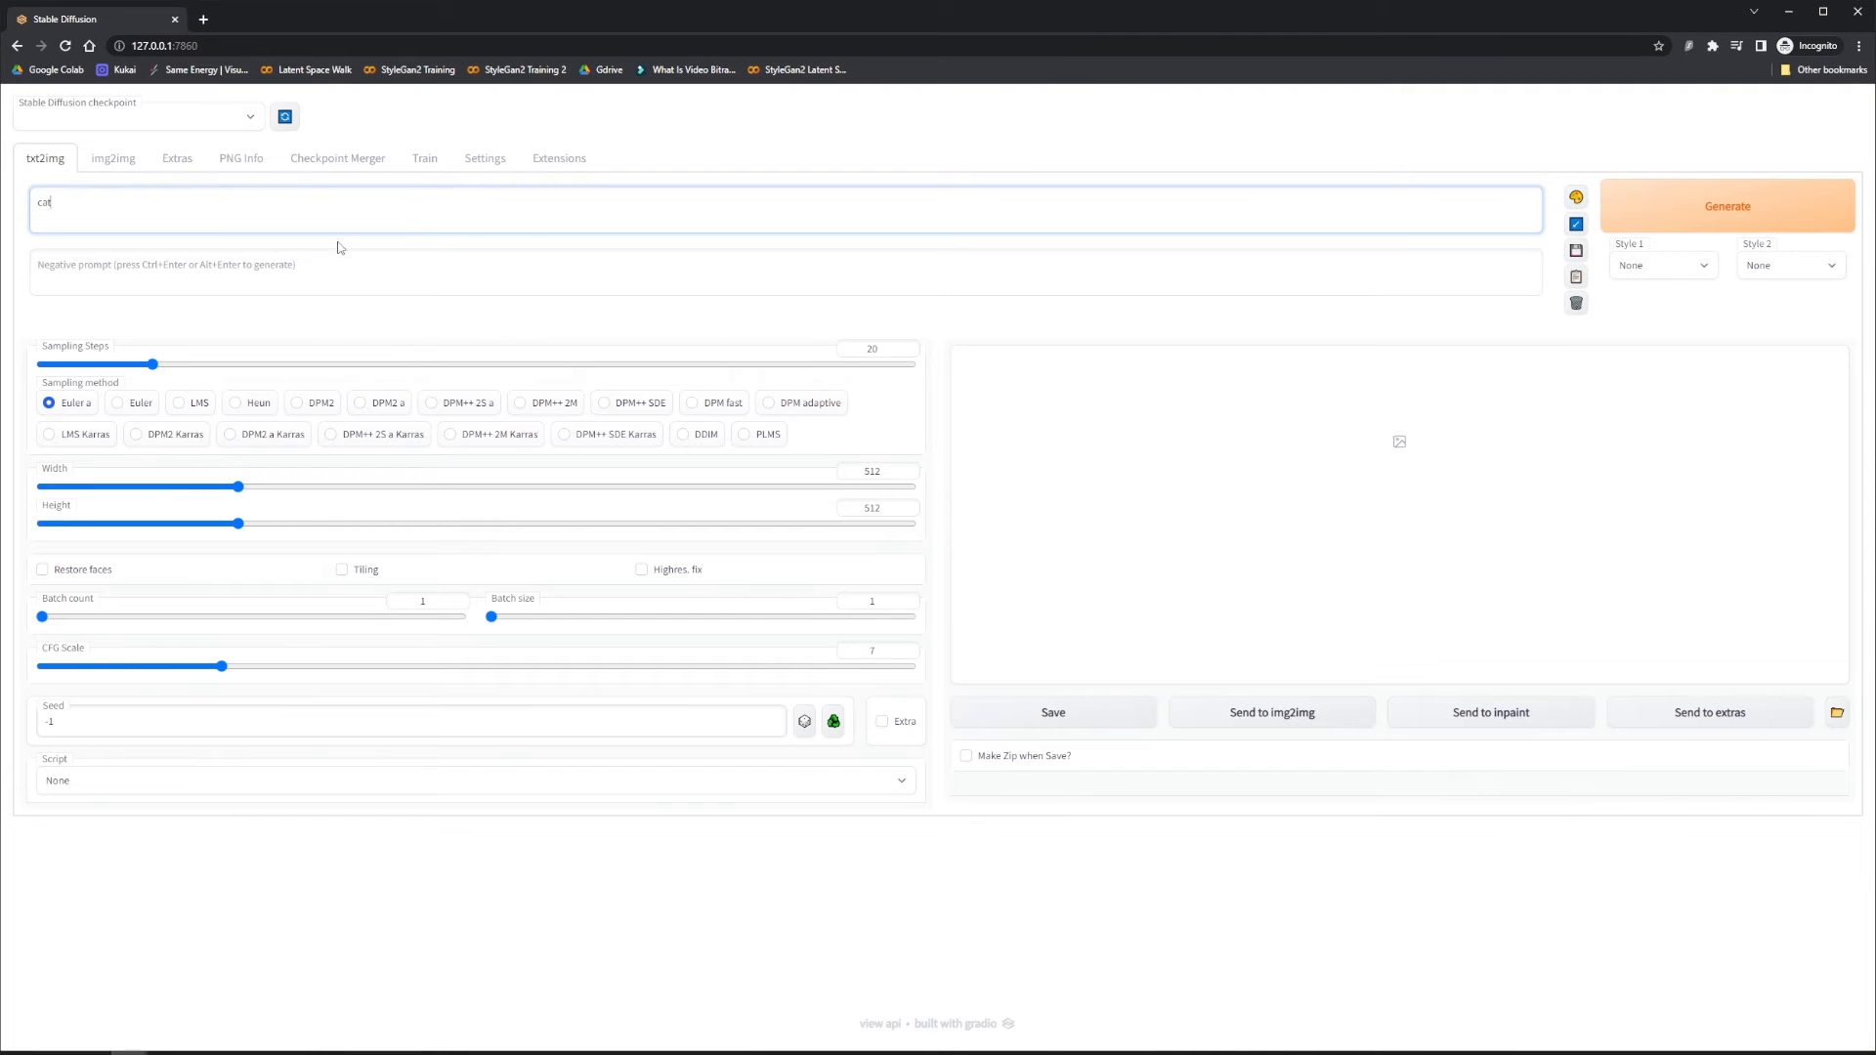
Step: Enter 'cat' as the txt2img prompt in the Stable Diffusion web UI
{"action": "left_click", "coordinate": [1726, 206]}
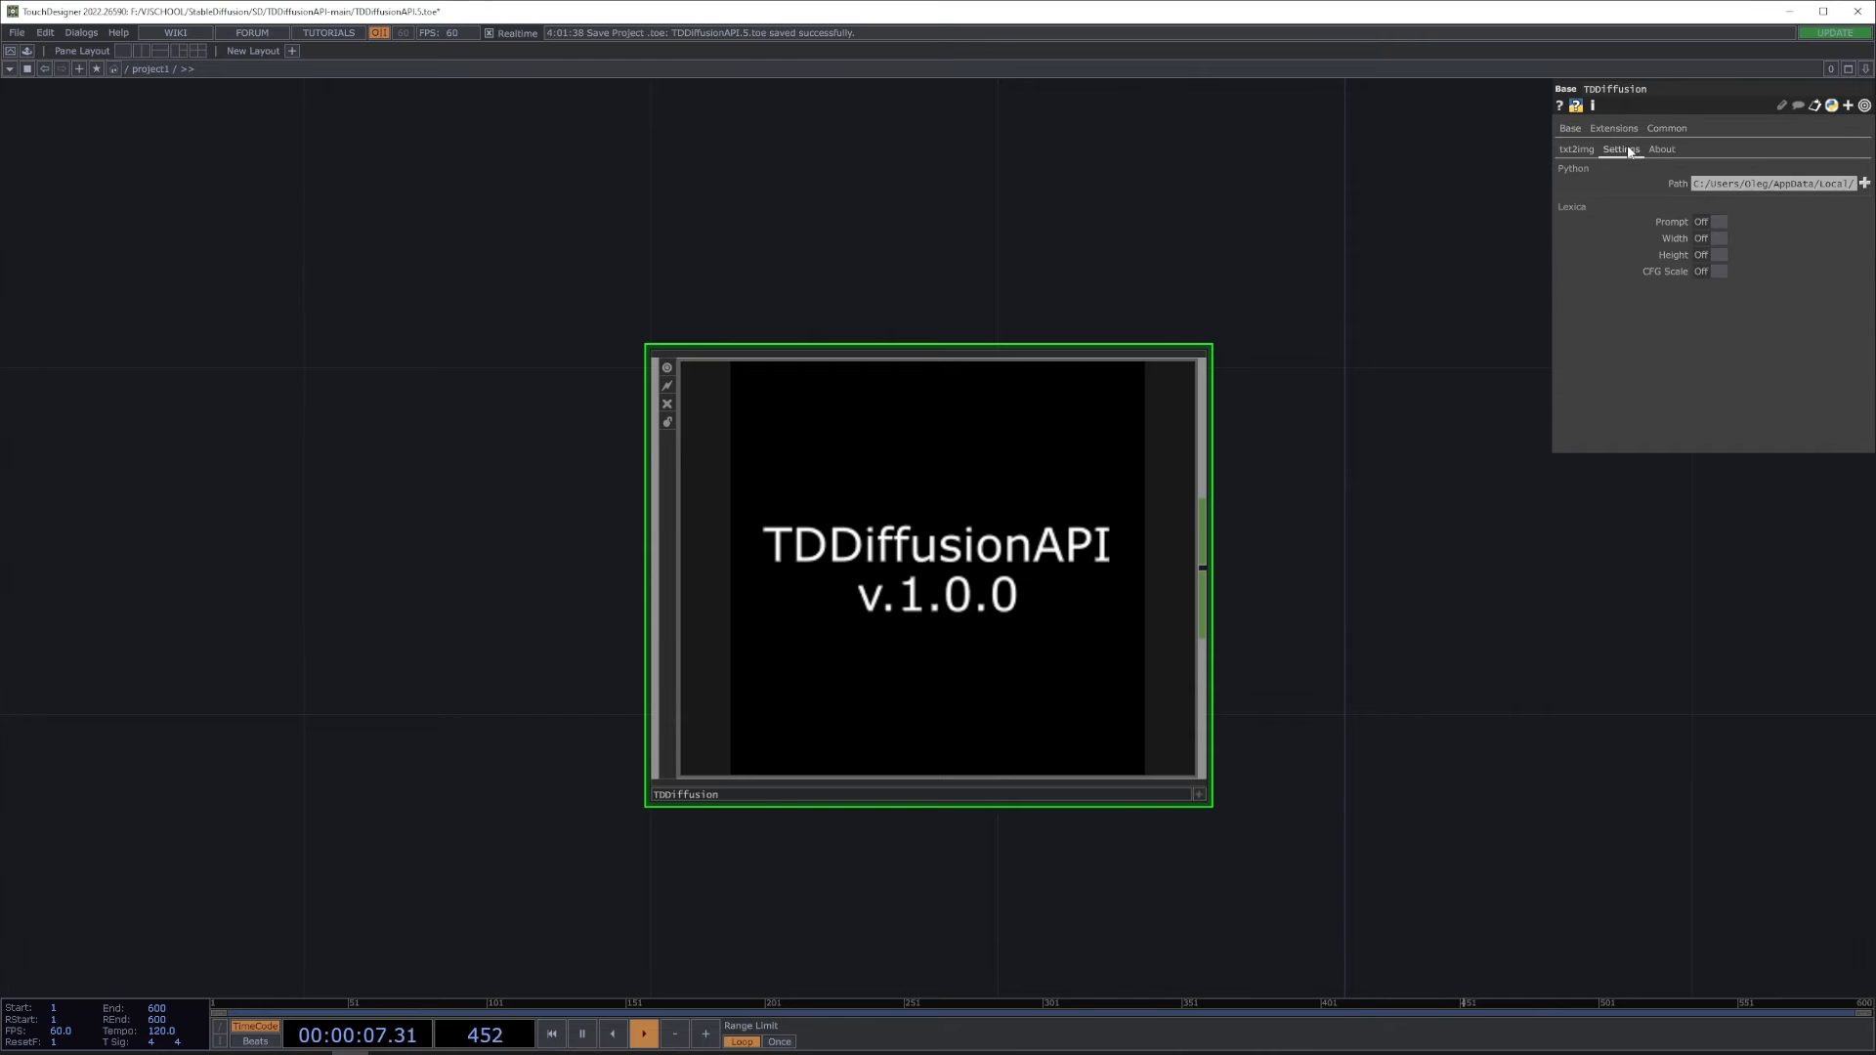
Step: Review the TDDiffusion Settings page's Python path, then switch to the txt2img parameters
{"action": "left_click", "coordinate": [1863, 183]}
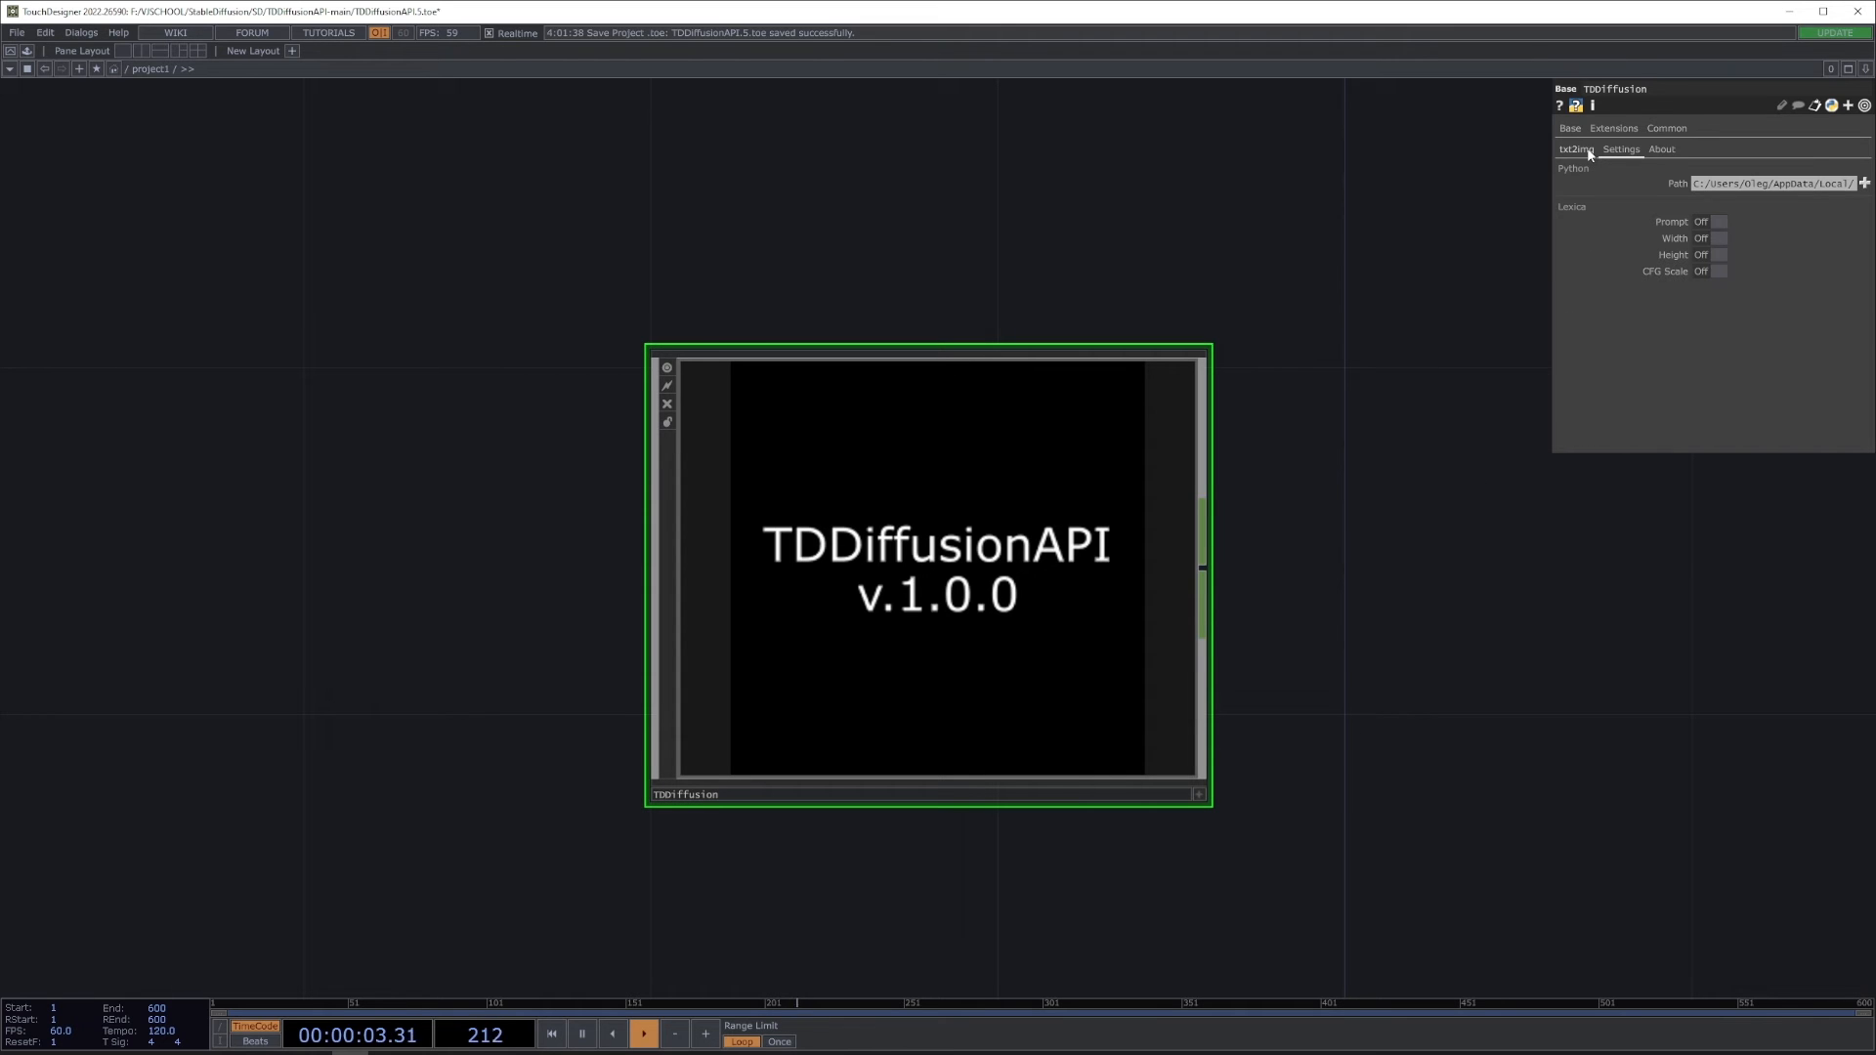
{"action": "left_click", "coordinate": [1574, 149]}
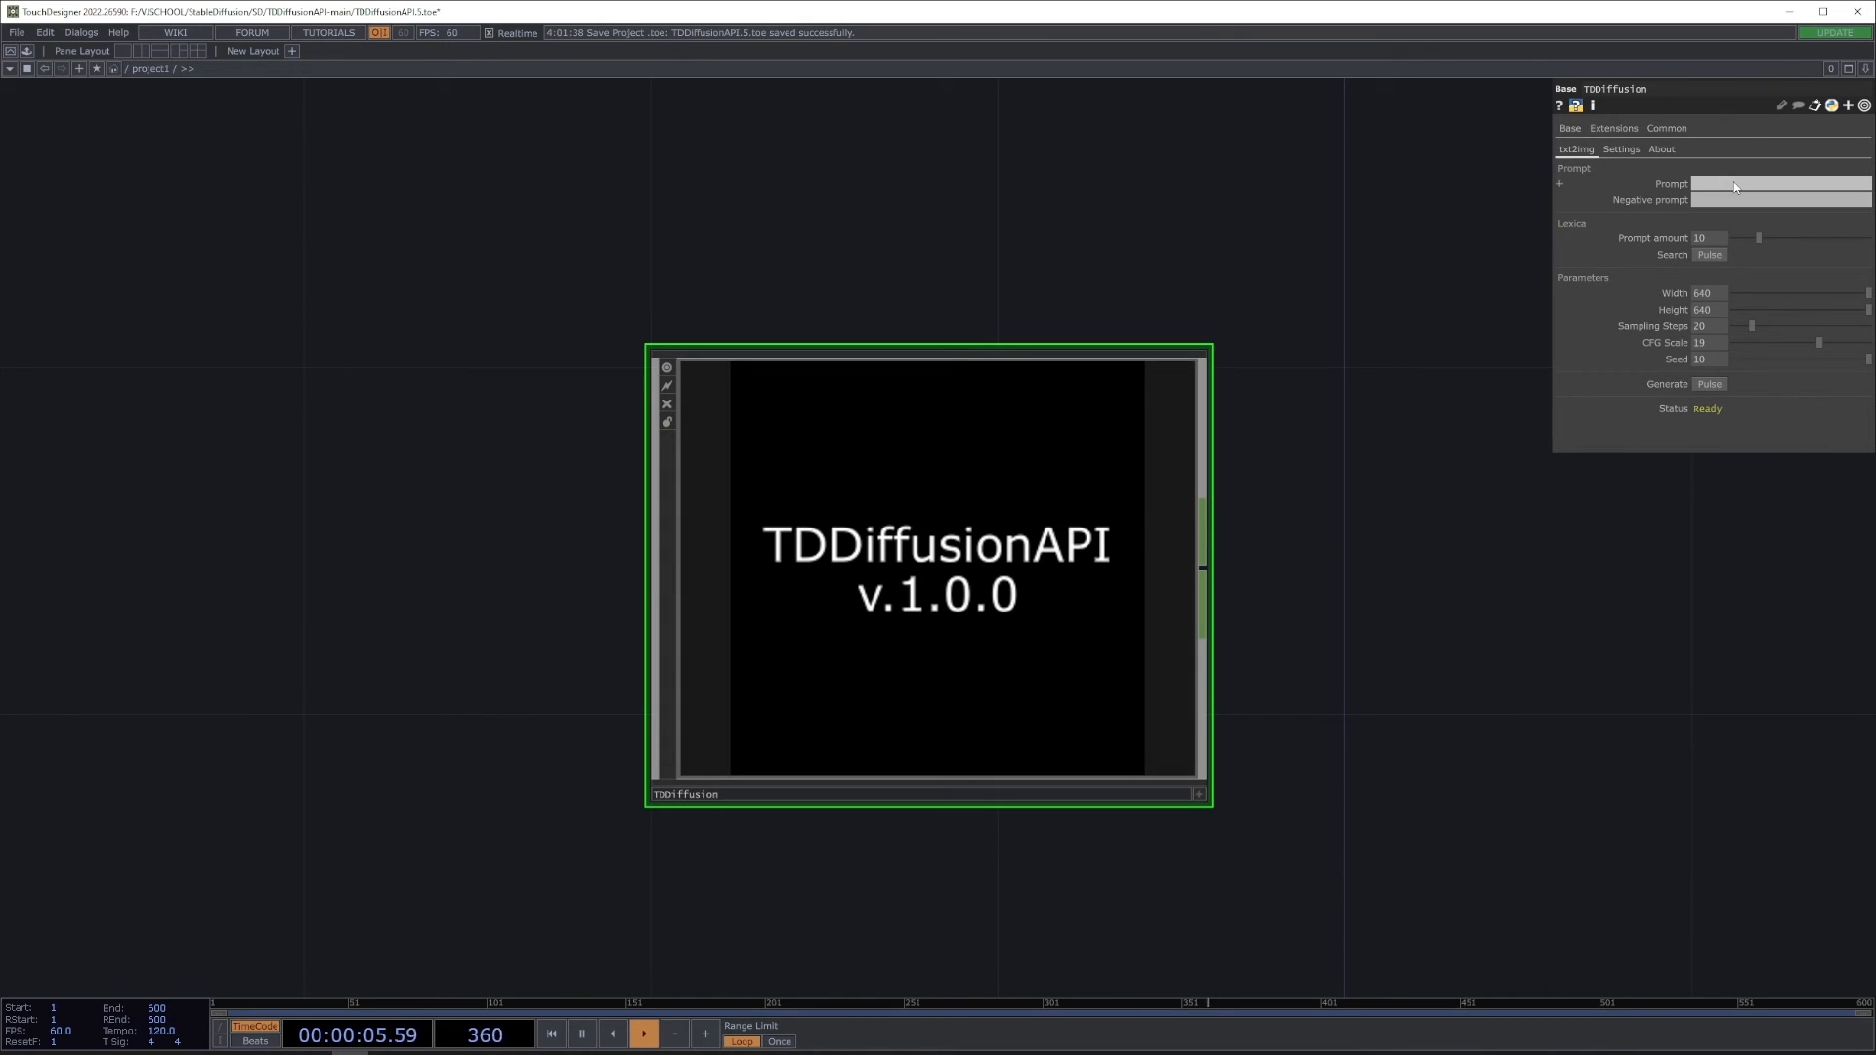
Step: Enter 'cat' as the prompt and run the Lexica search to fill the image grid
{"action": "type", "text": "cat"}
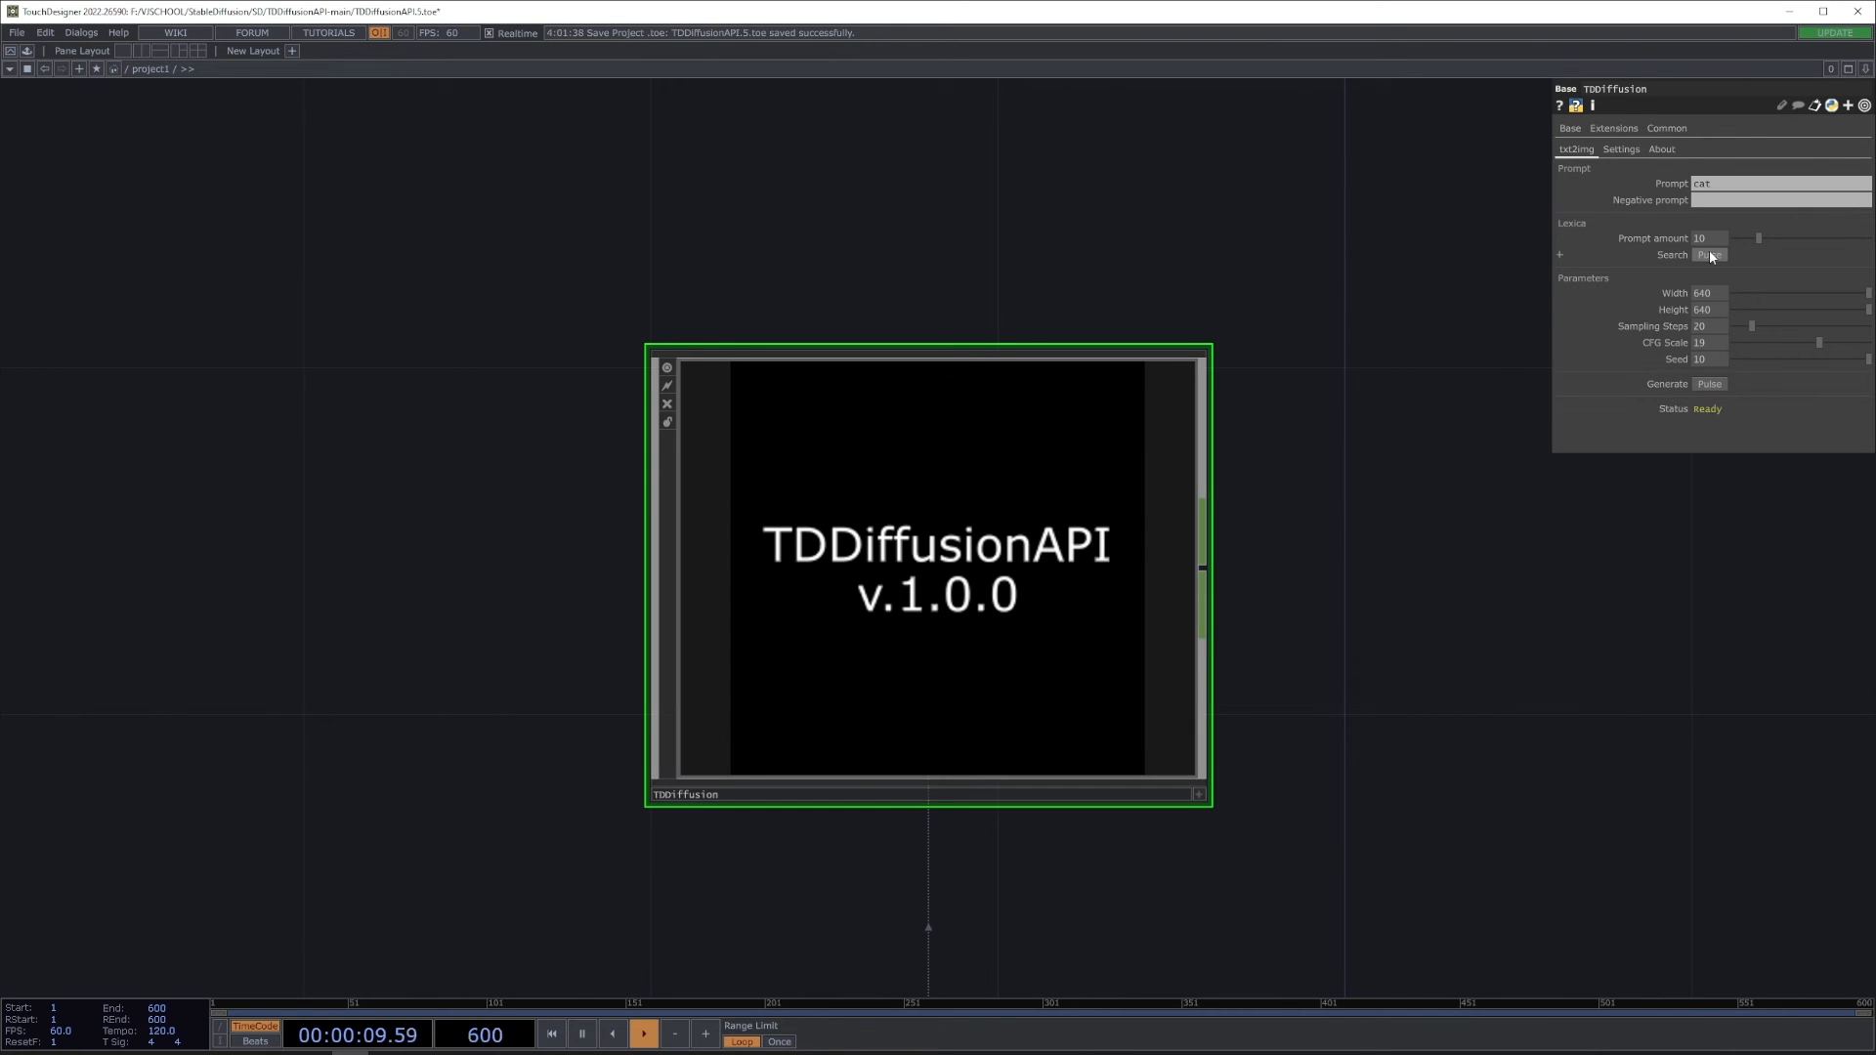
{"action": "left_click", "coordinate": [1710, 255]}
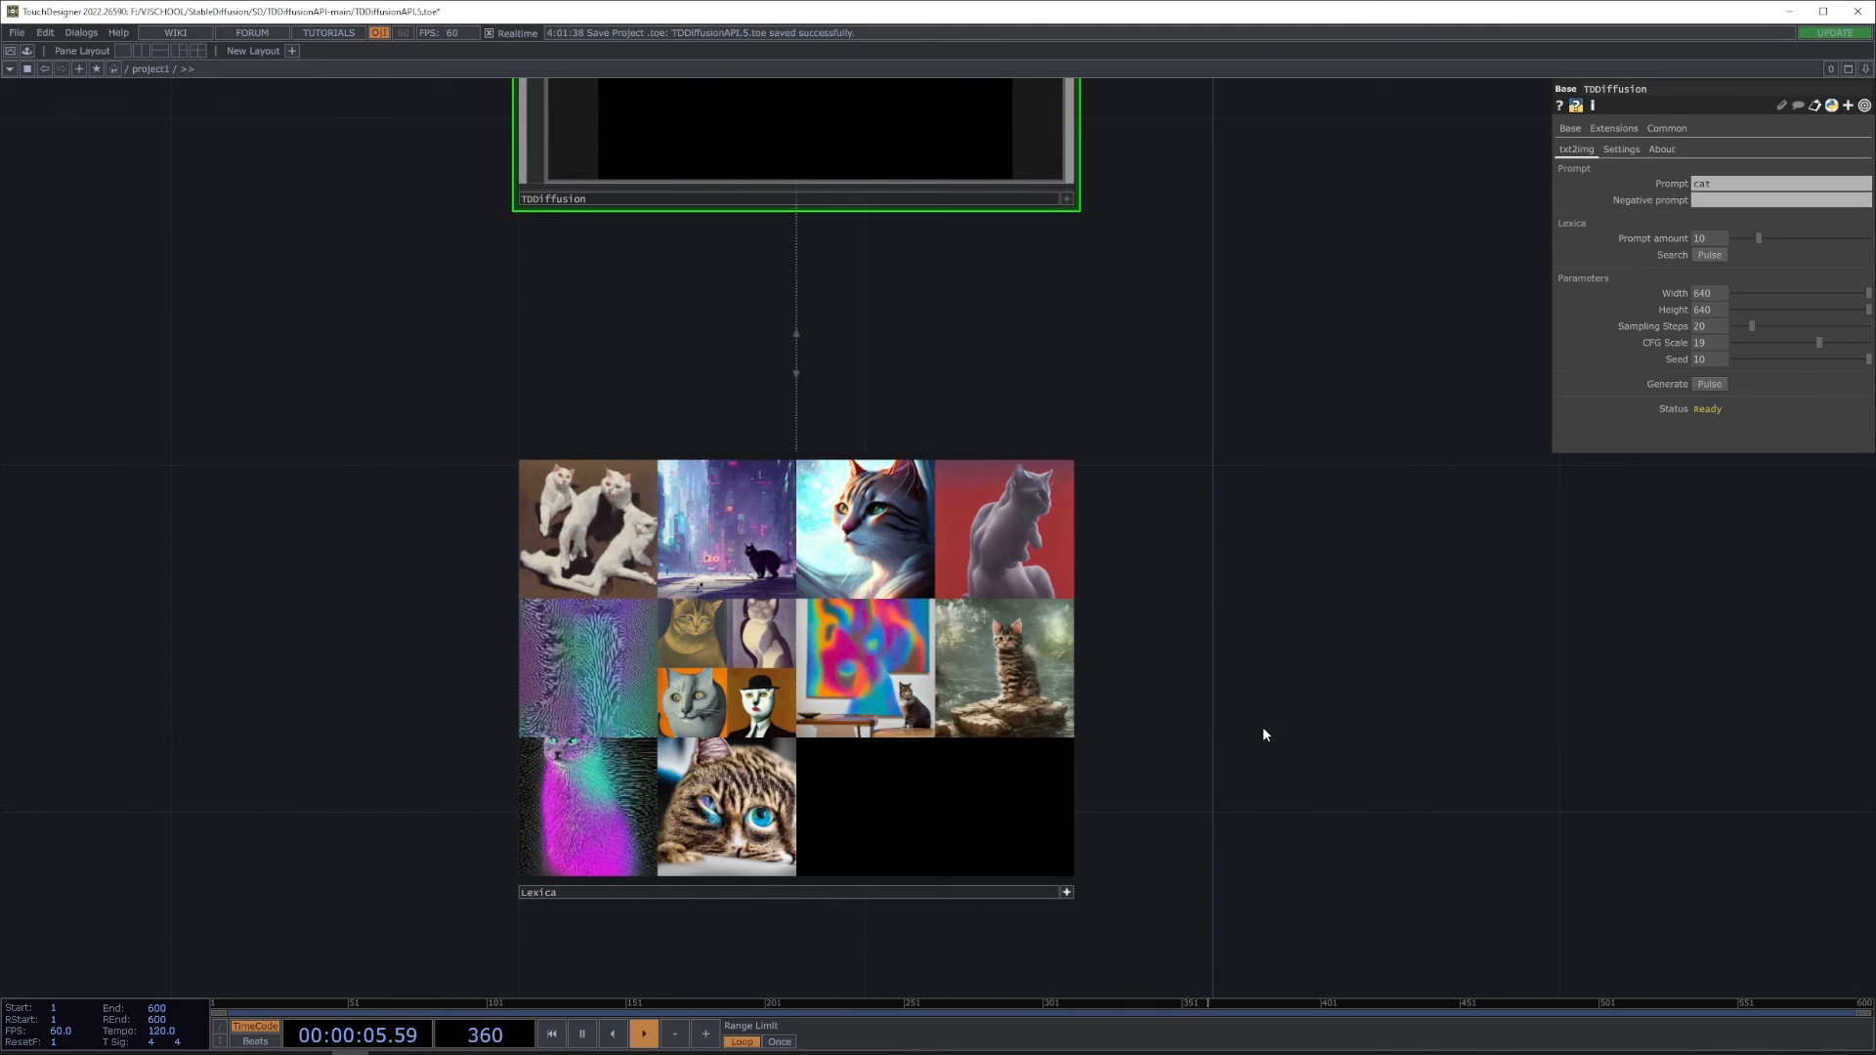
Step: Copy the blue-eyed cat portrait's digital-art prompt from the third Lexica tile and start generation
{"action": "left_click", "coordinate": [1620, 148]}
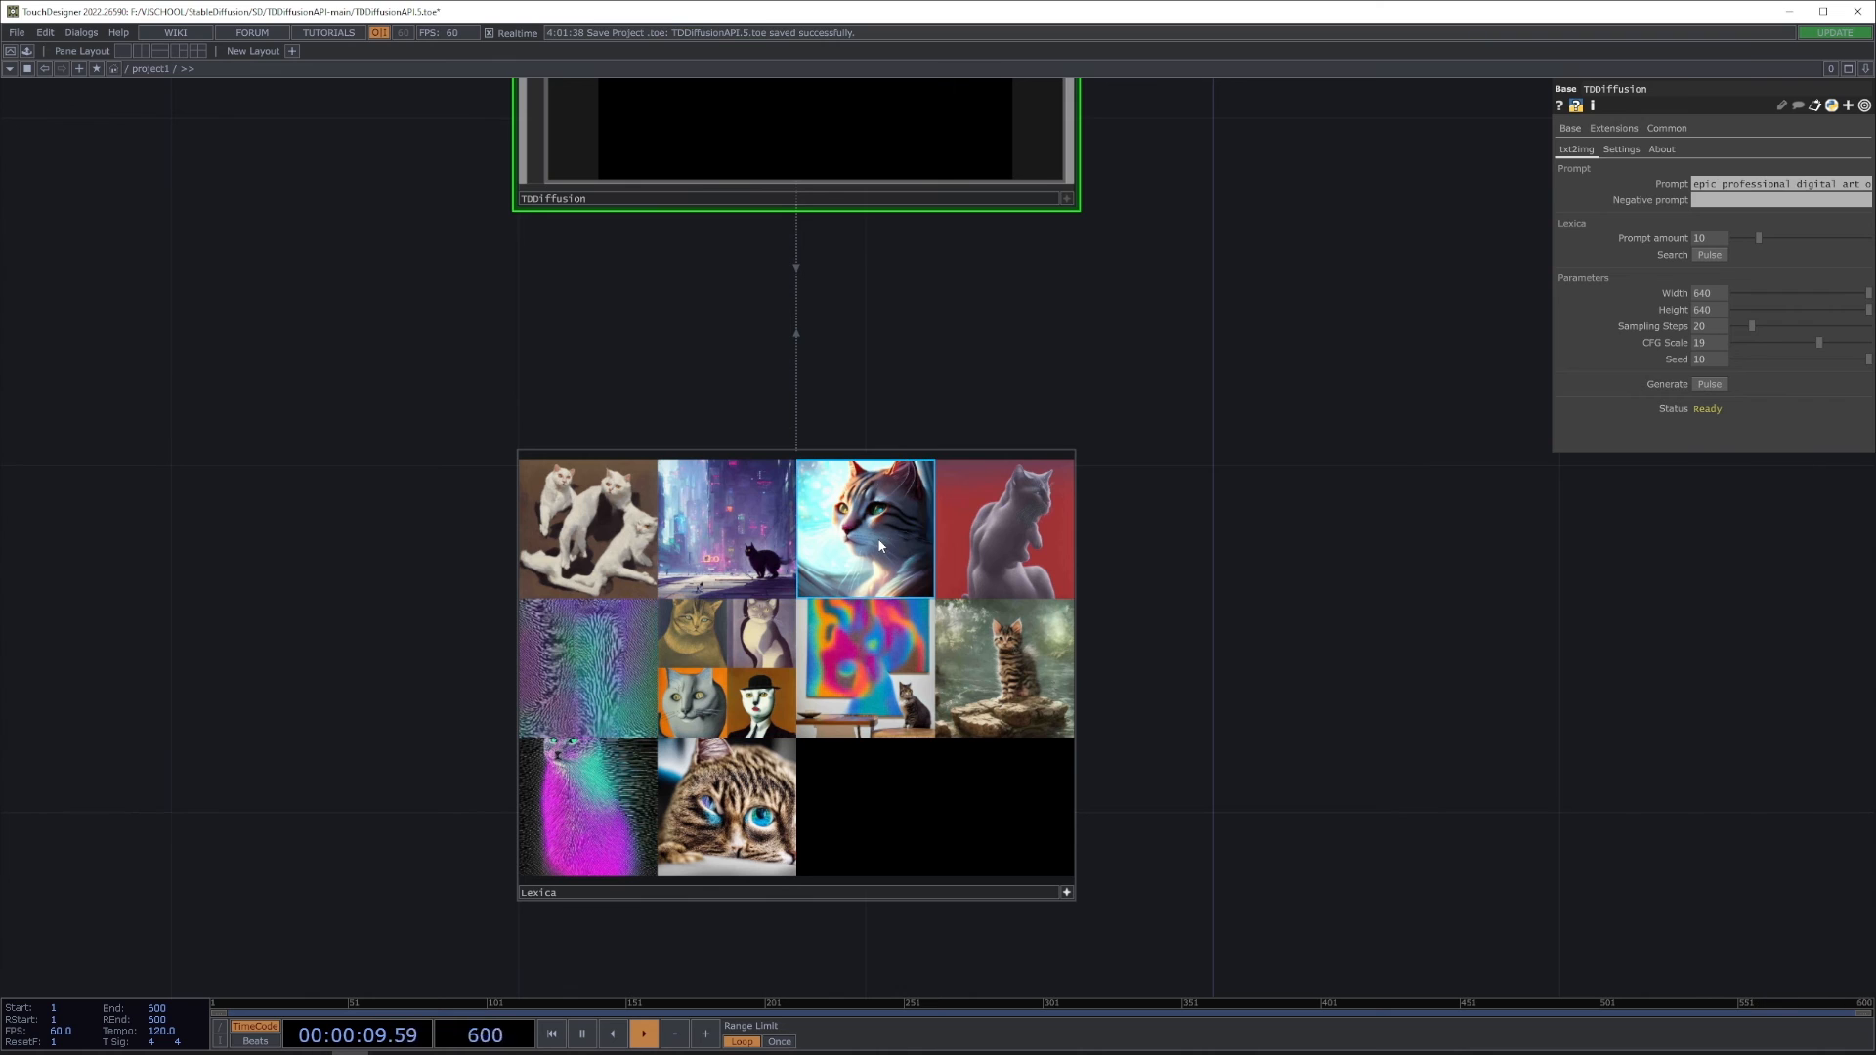
{"action": "left_click", "coordinate": [1709, 384]}
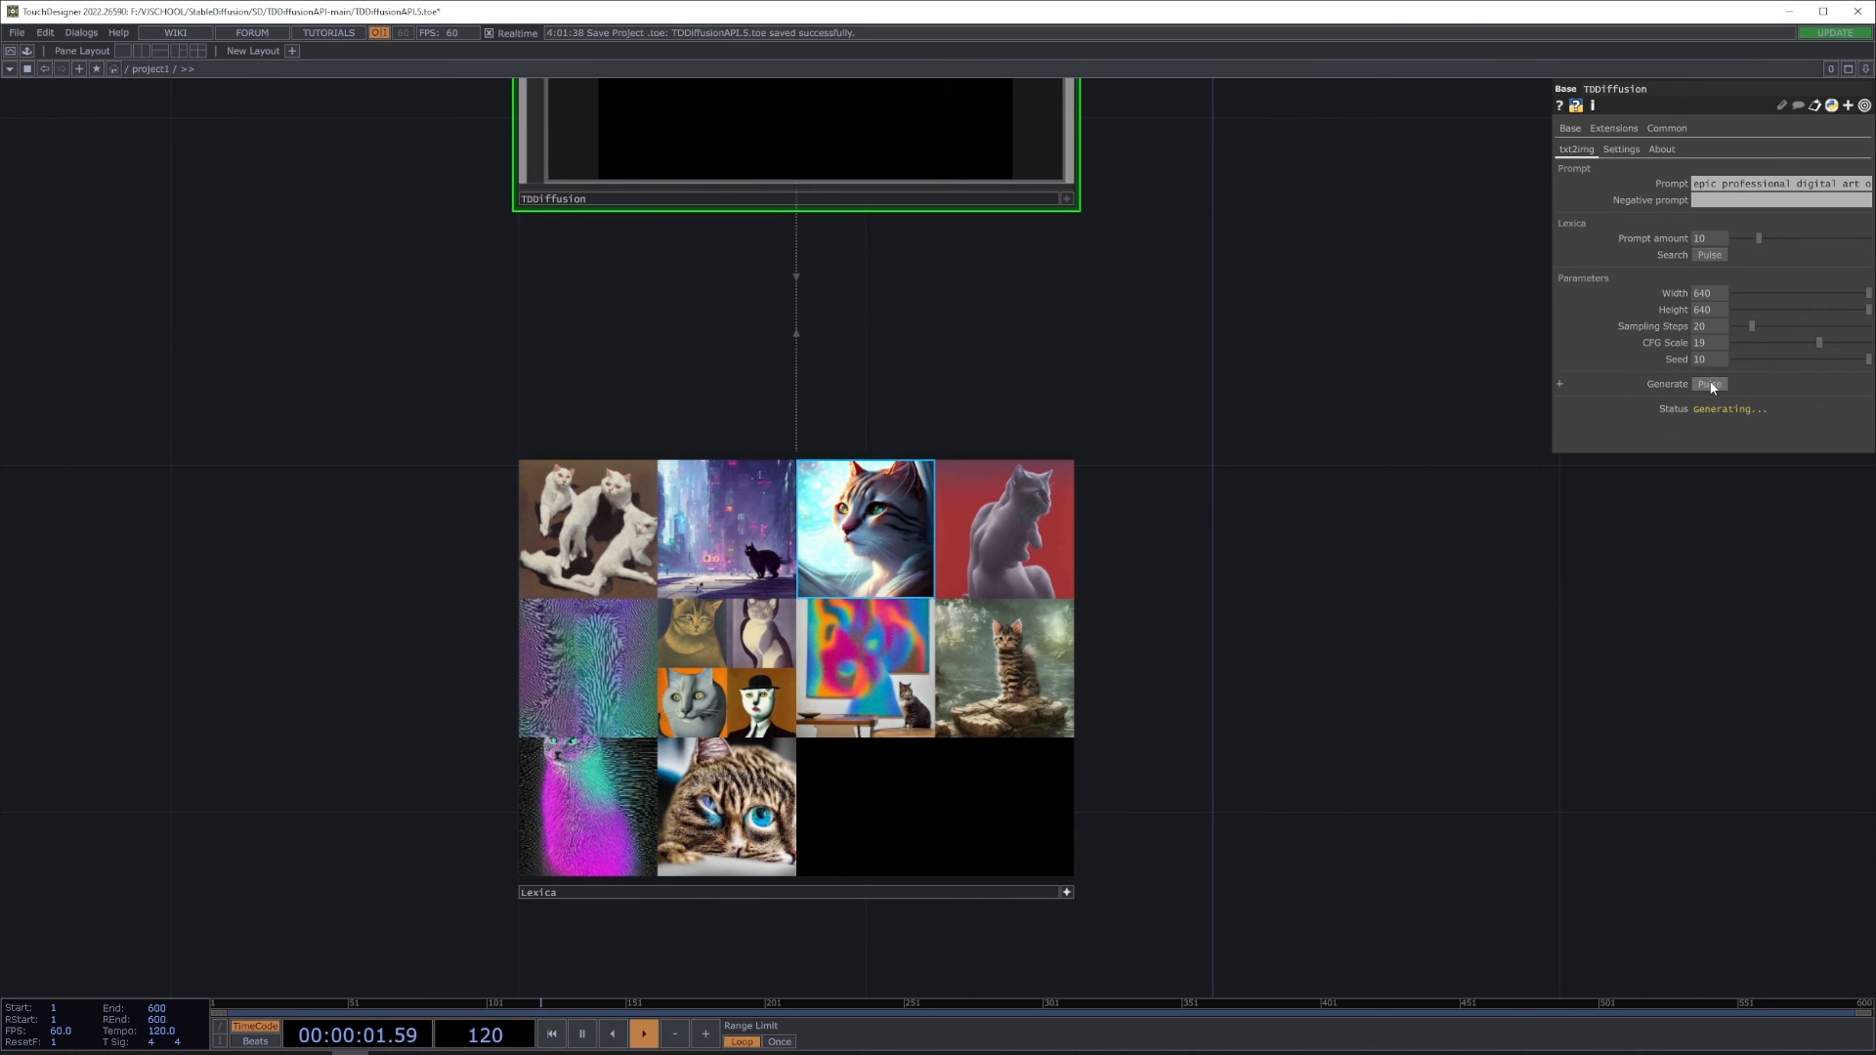